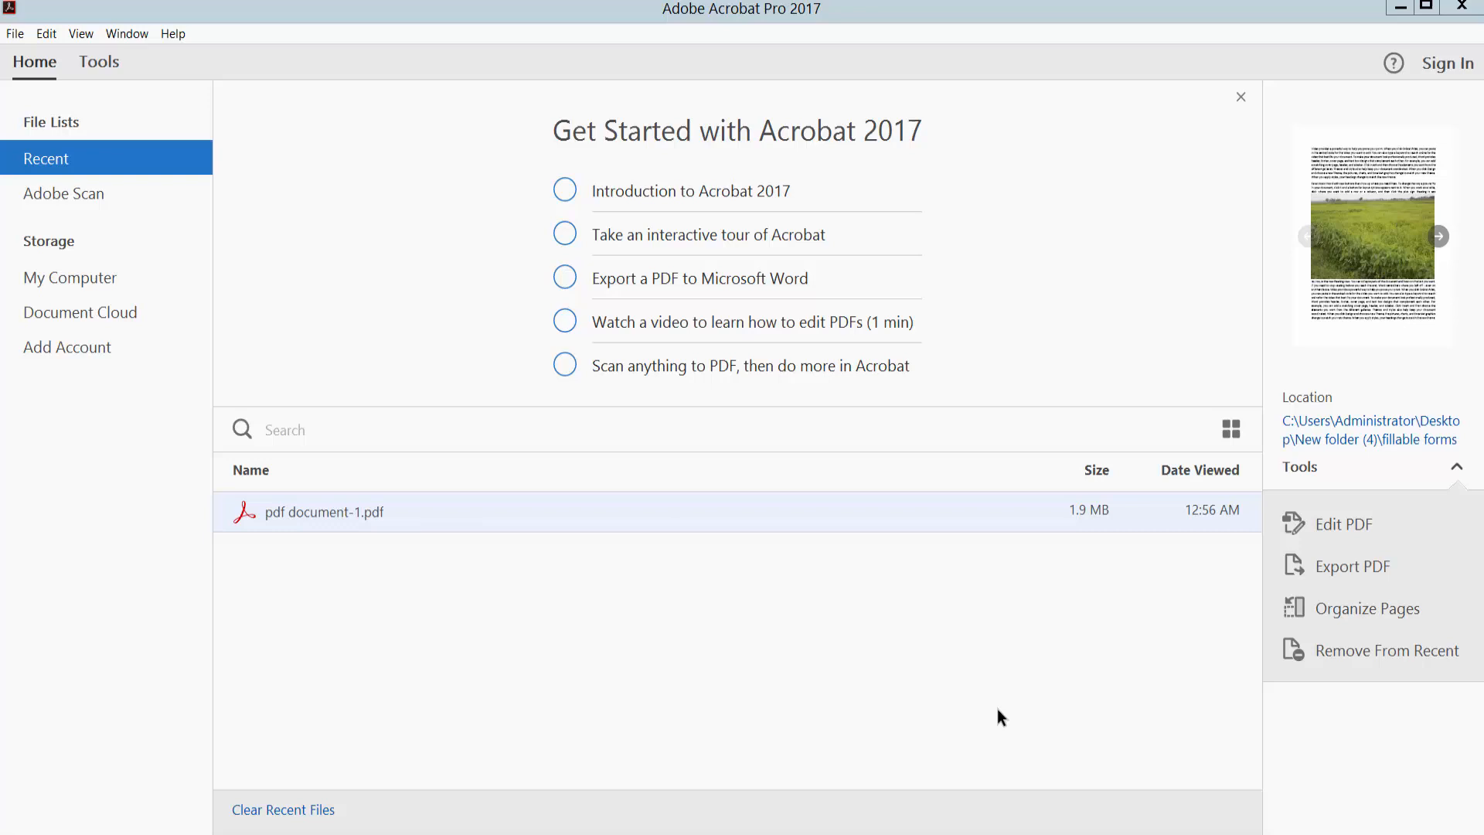
pyautogui.moveTo(997, 717)
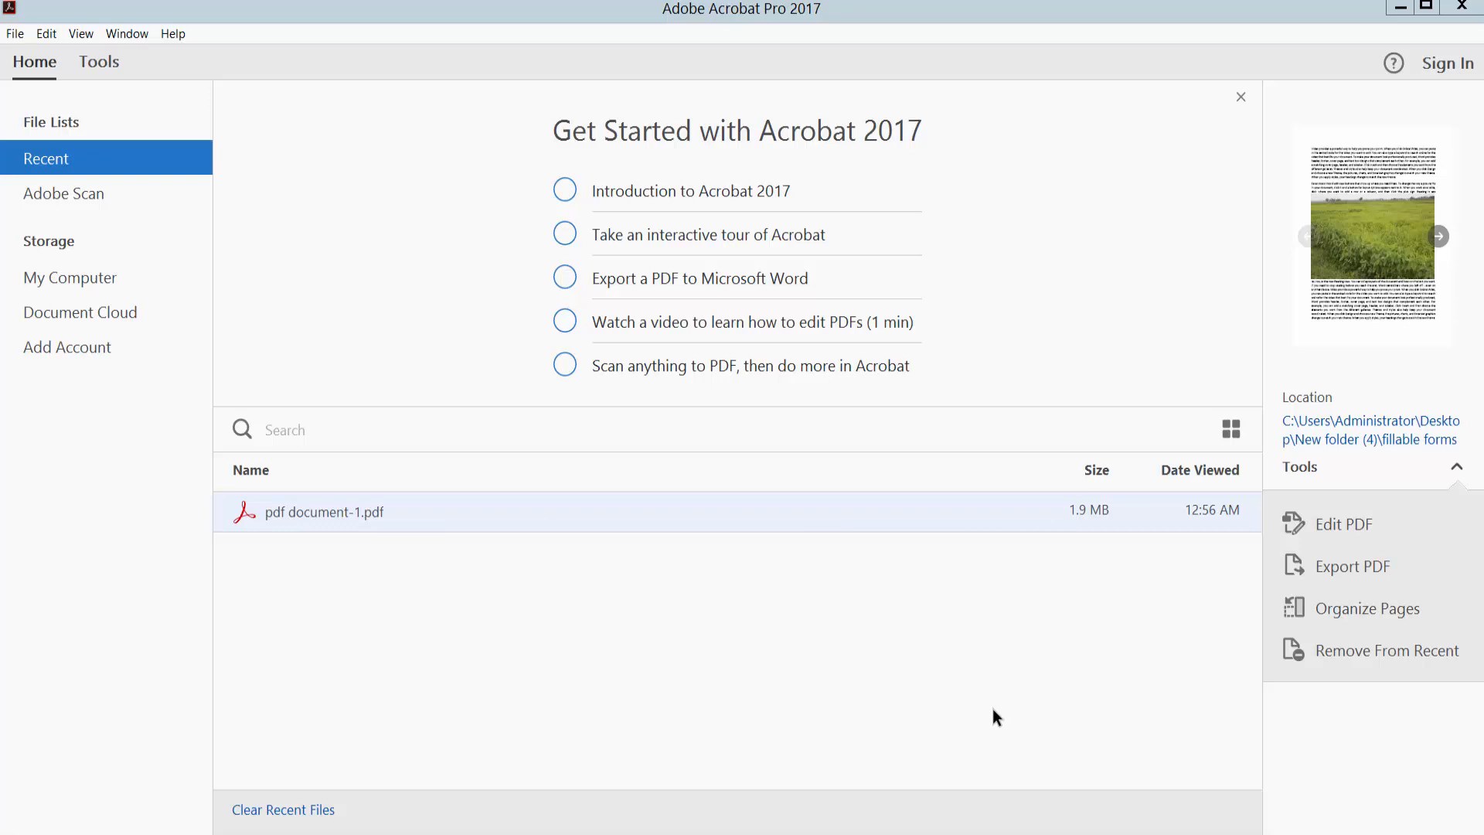
pyautogui.moveTo(991, 714)
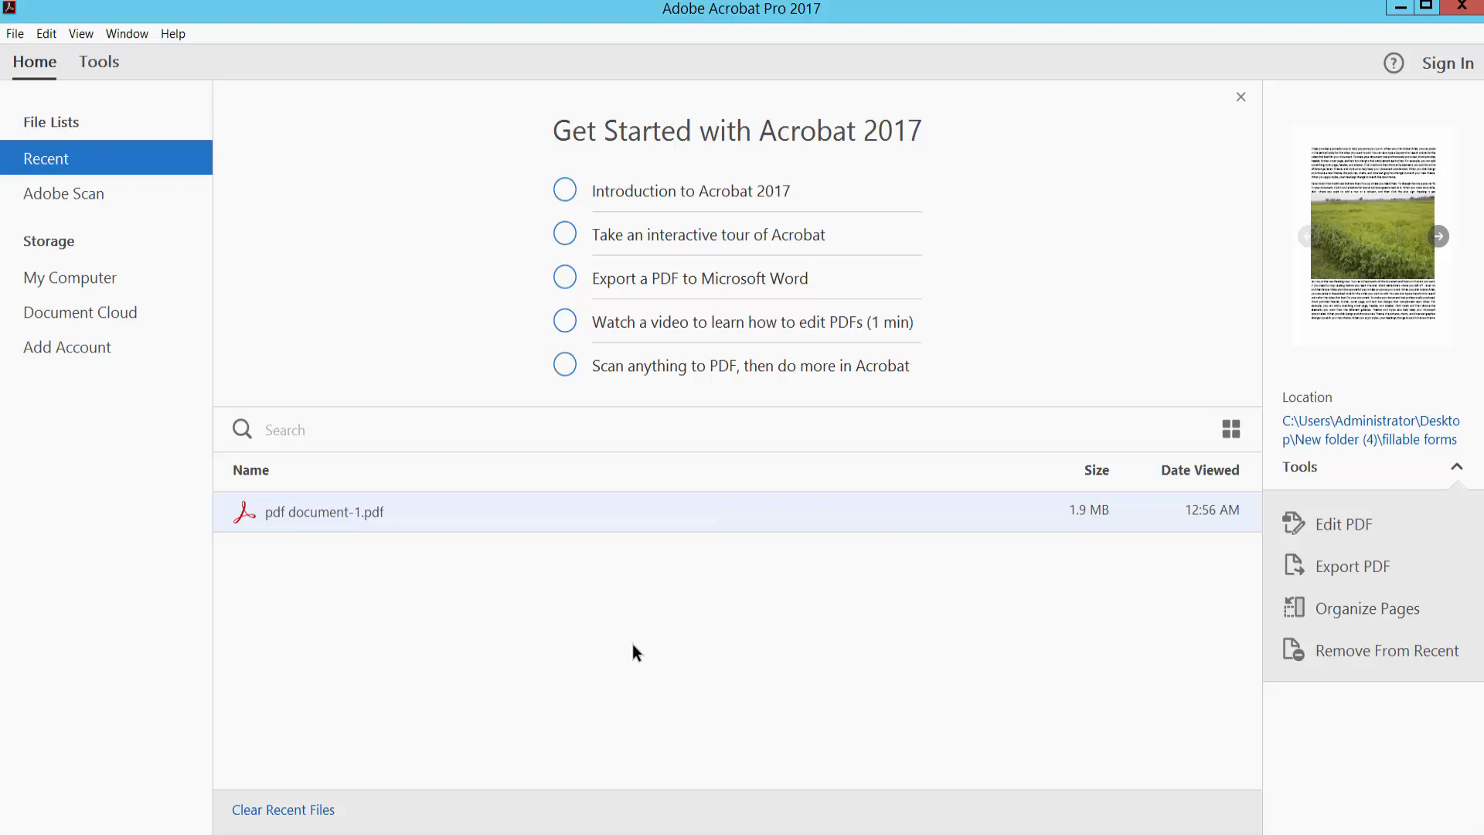
pyautogui.moveTo(301, 522)
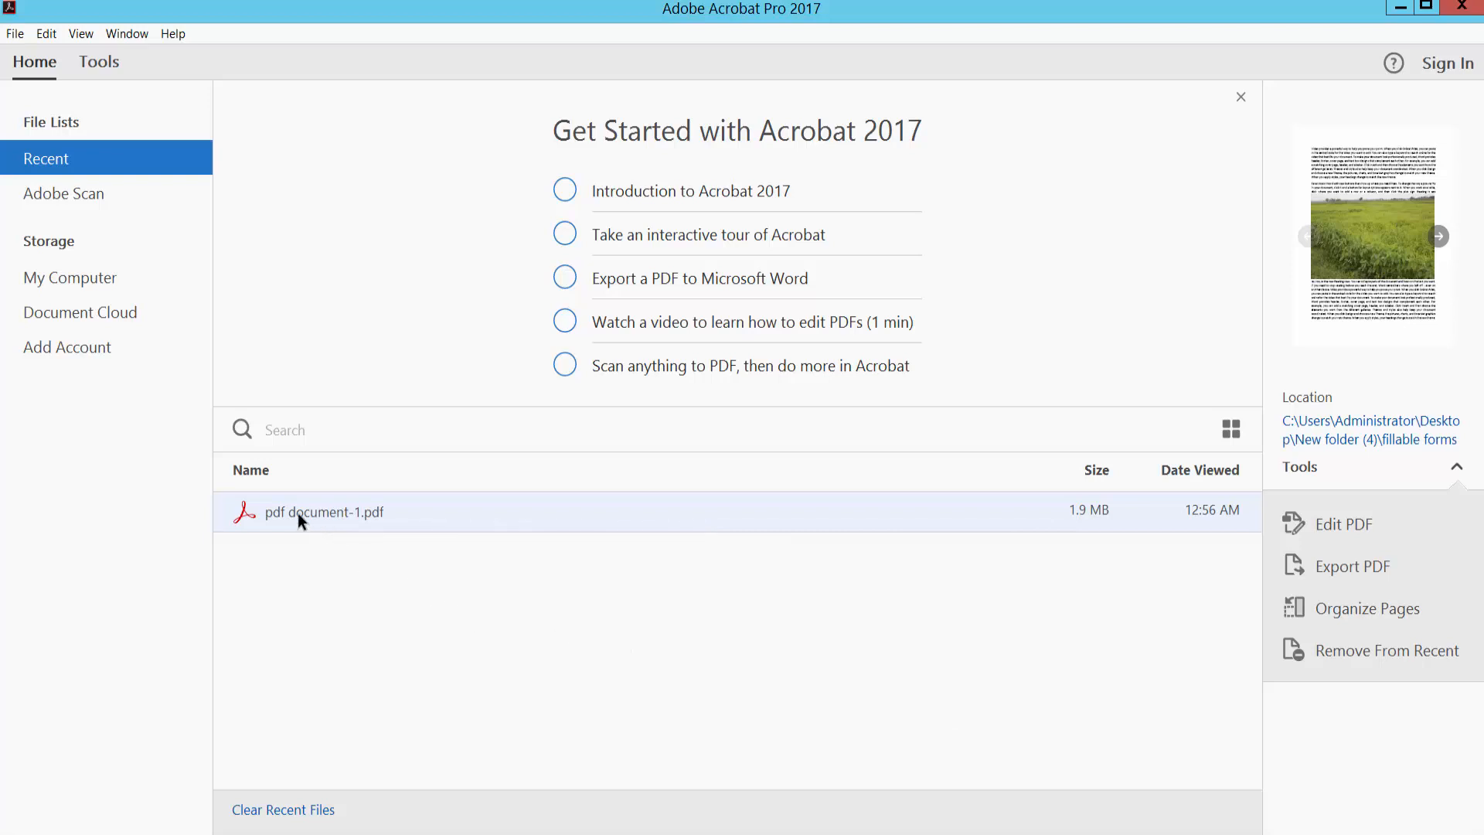
# Open pdf document-1.pdf and activate the Comment tools' file attachment tool
pyautogui.doubleClick(324, 512)
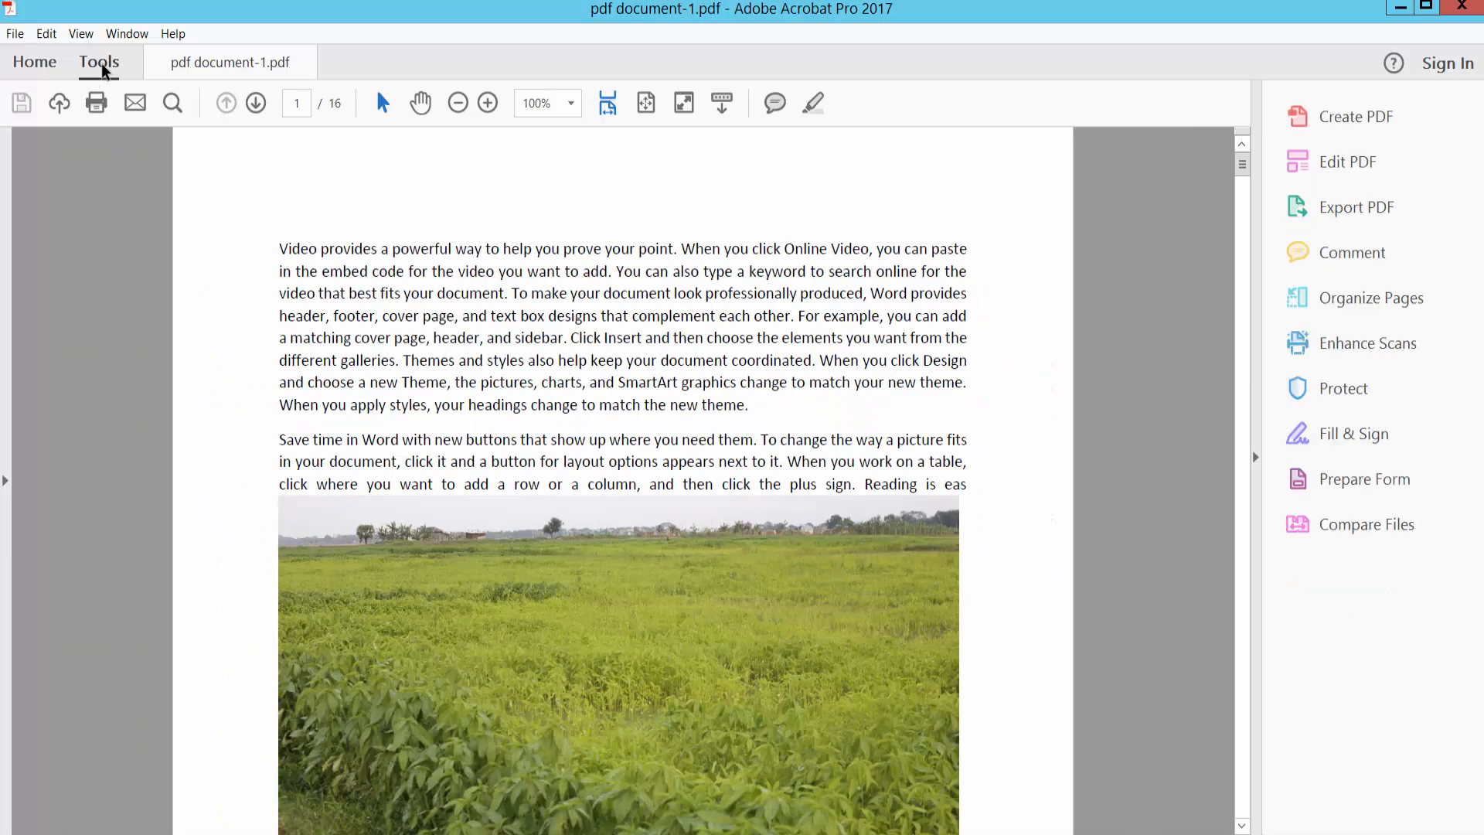
pyautogui.click(98, 62)
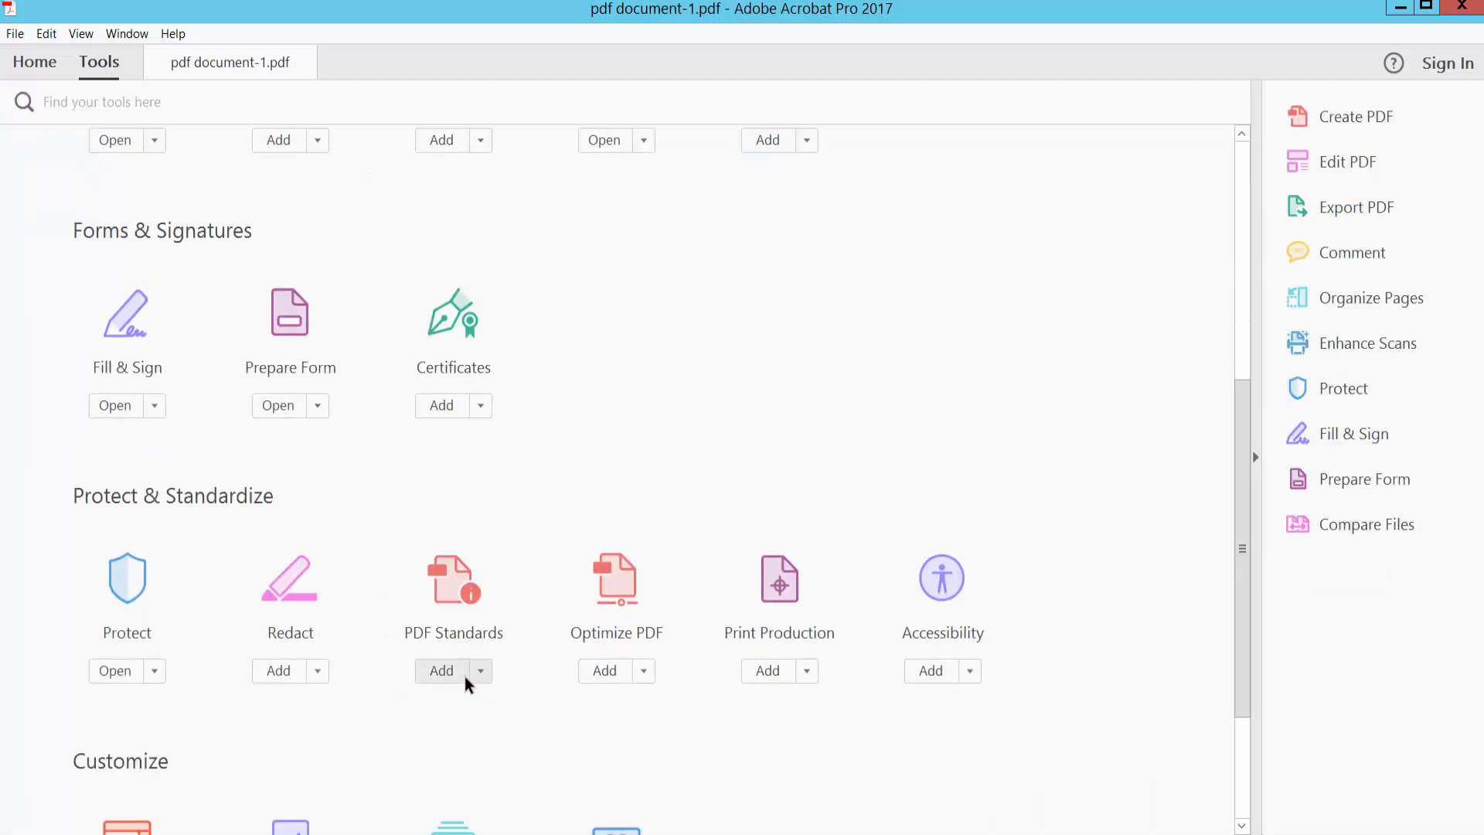
pyautogui.scroll(3)
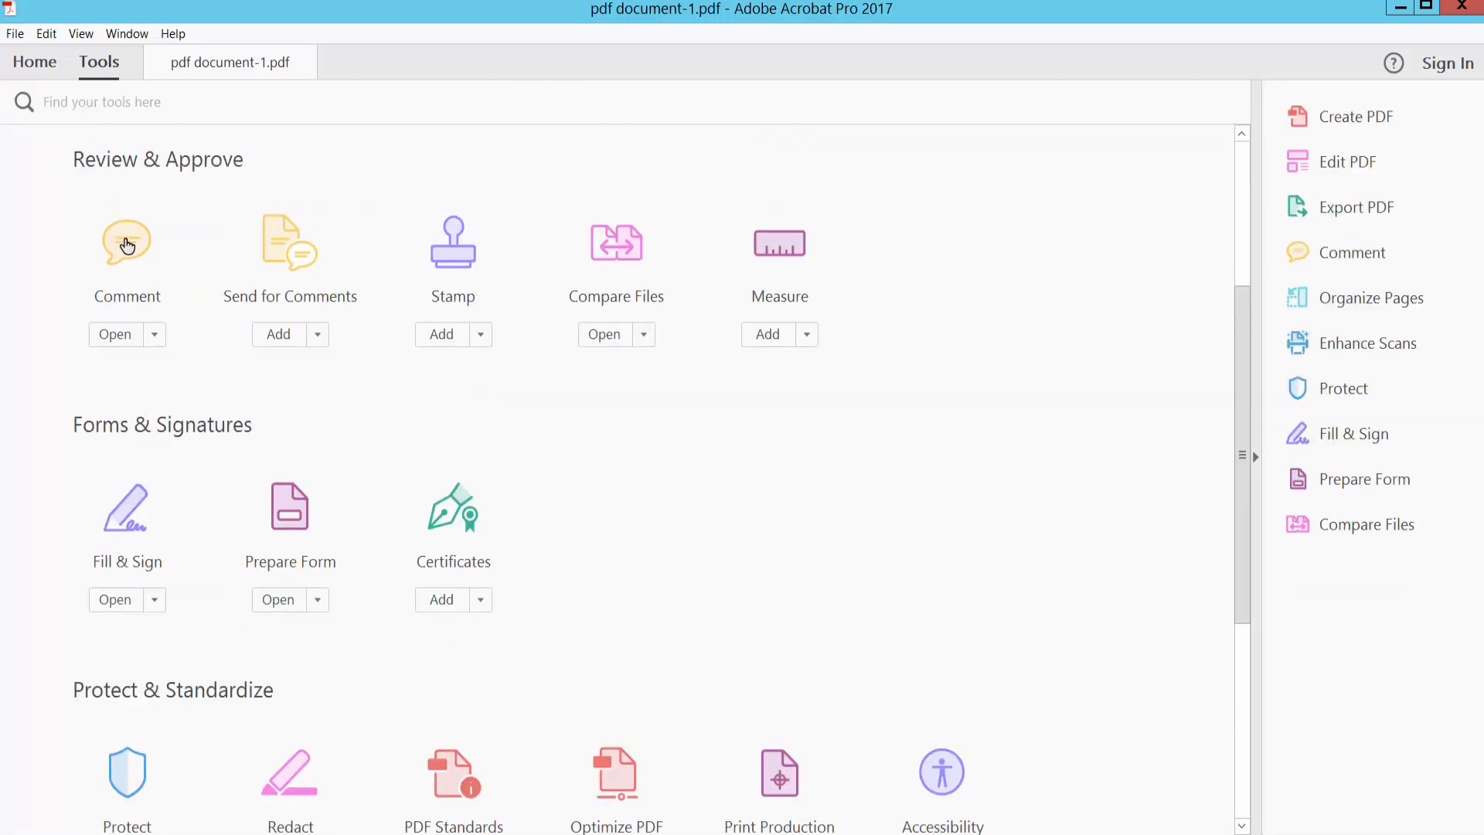
pyautogui.click(114, 333)
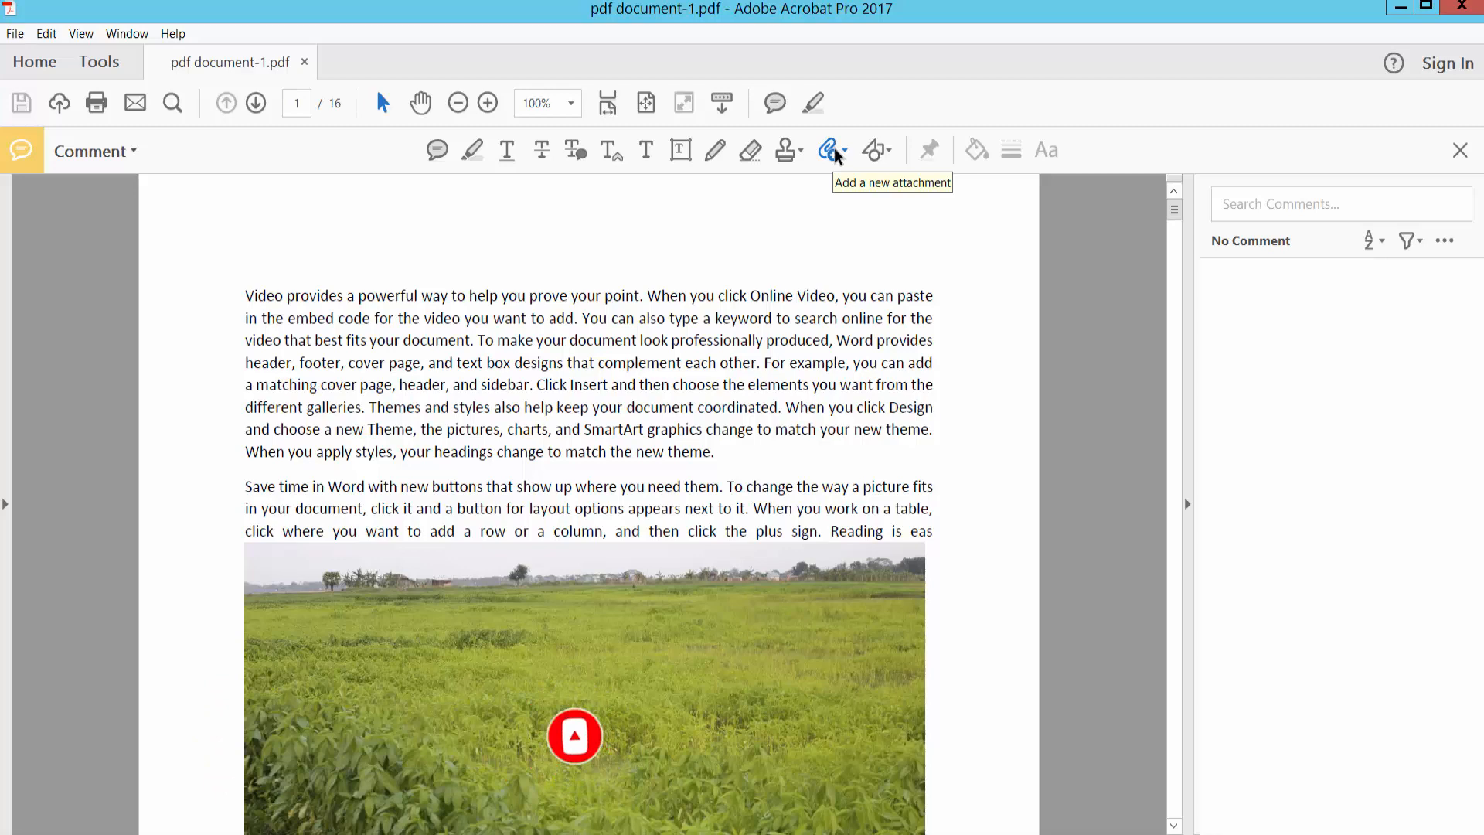
pyautogui.click(834, 149)
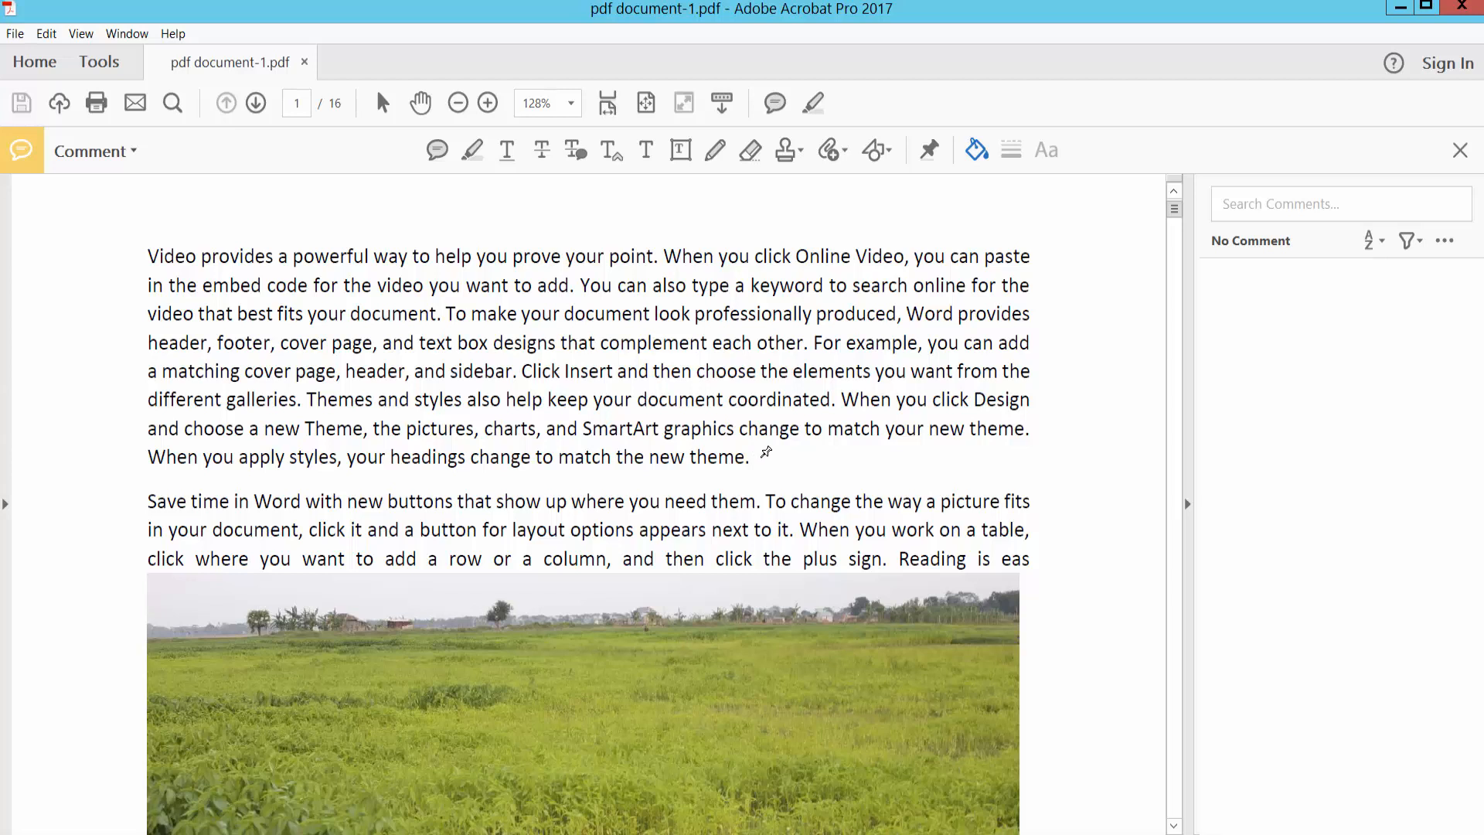
# Attach APPLICATION FORM.pdf after page 1's first paragraph with a Paperclip icon
pyautogui.click(825, 149)
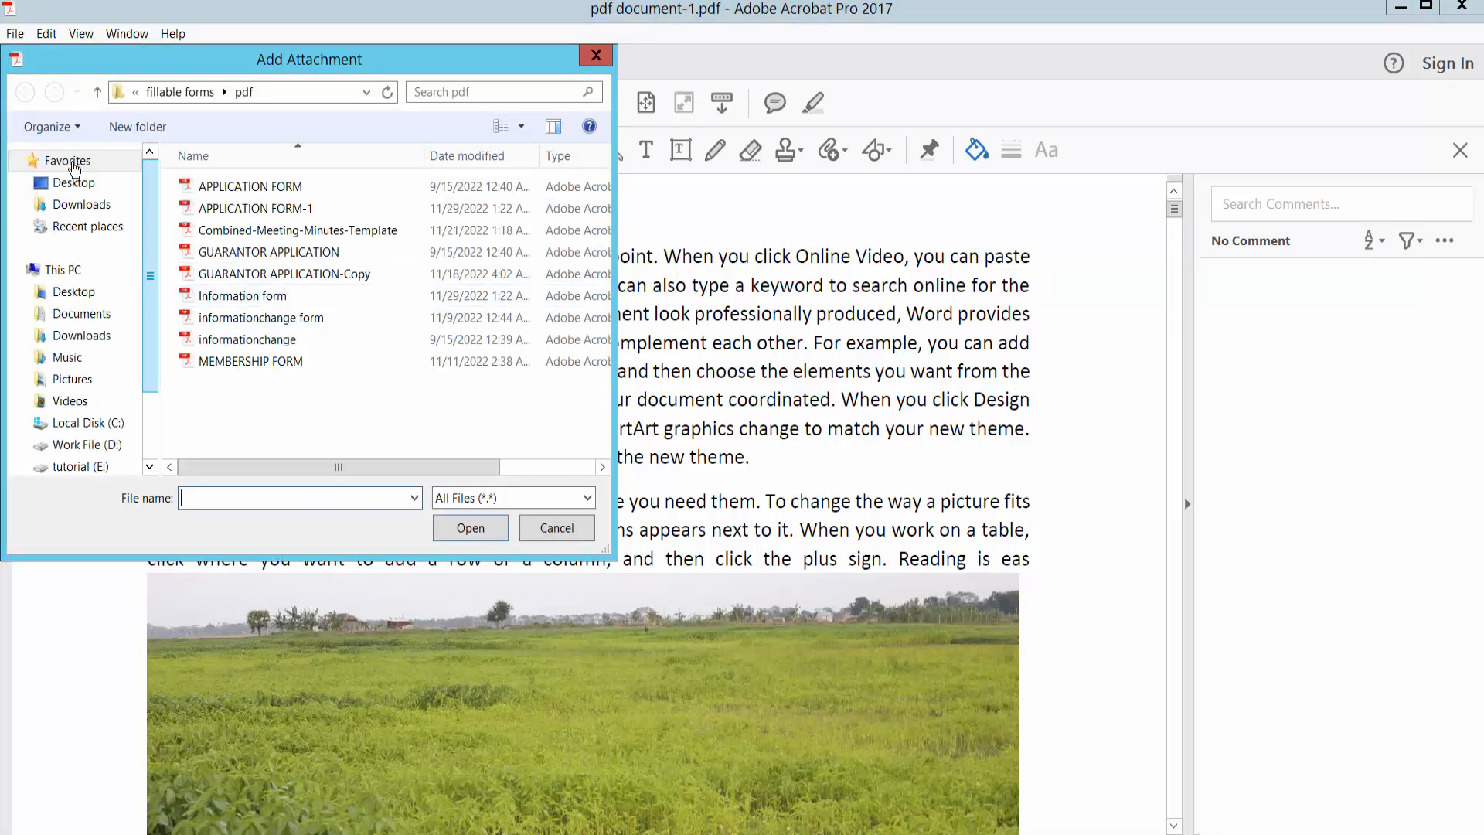
pyautogui.click(252, 185)
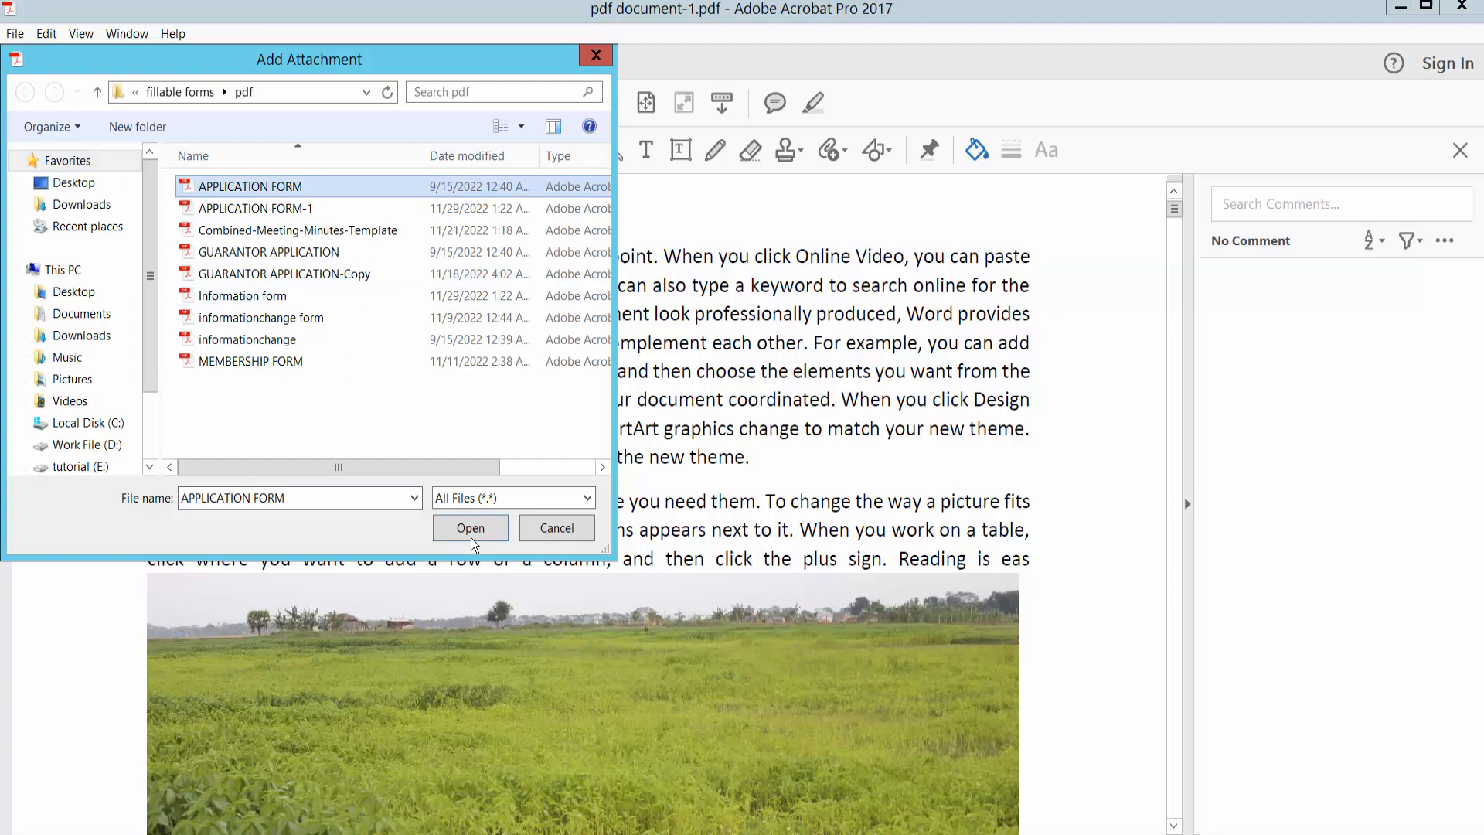
pyautogui.click(469, 527)
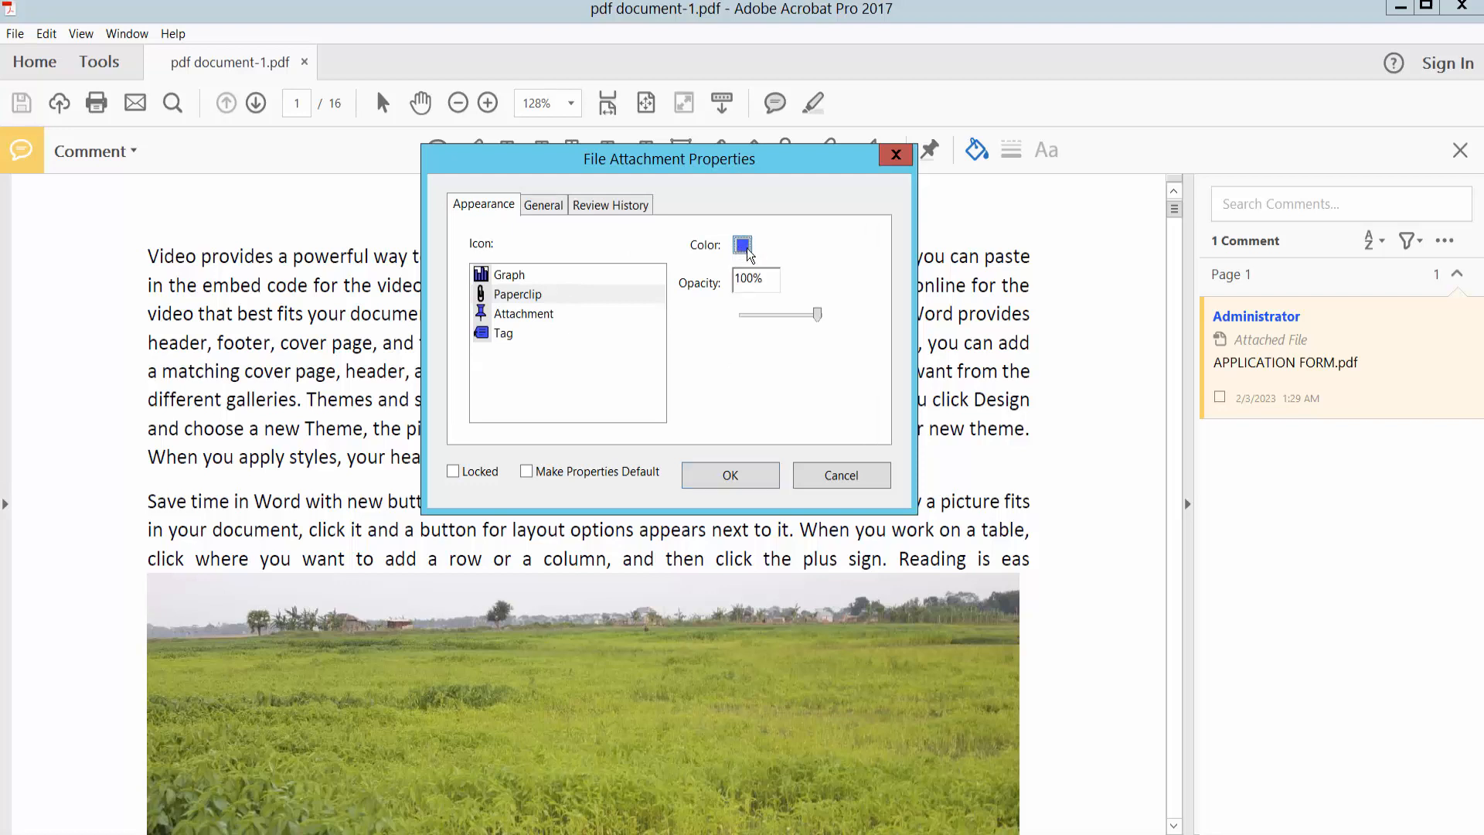
pyautogui.moveTo(819, 313); pyautogui.dragTo(793, 313)
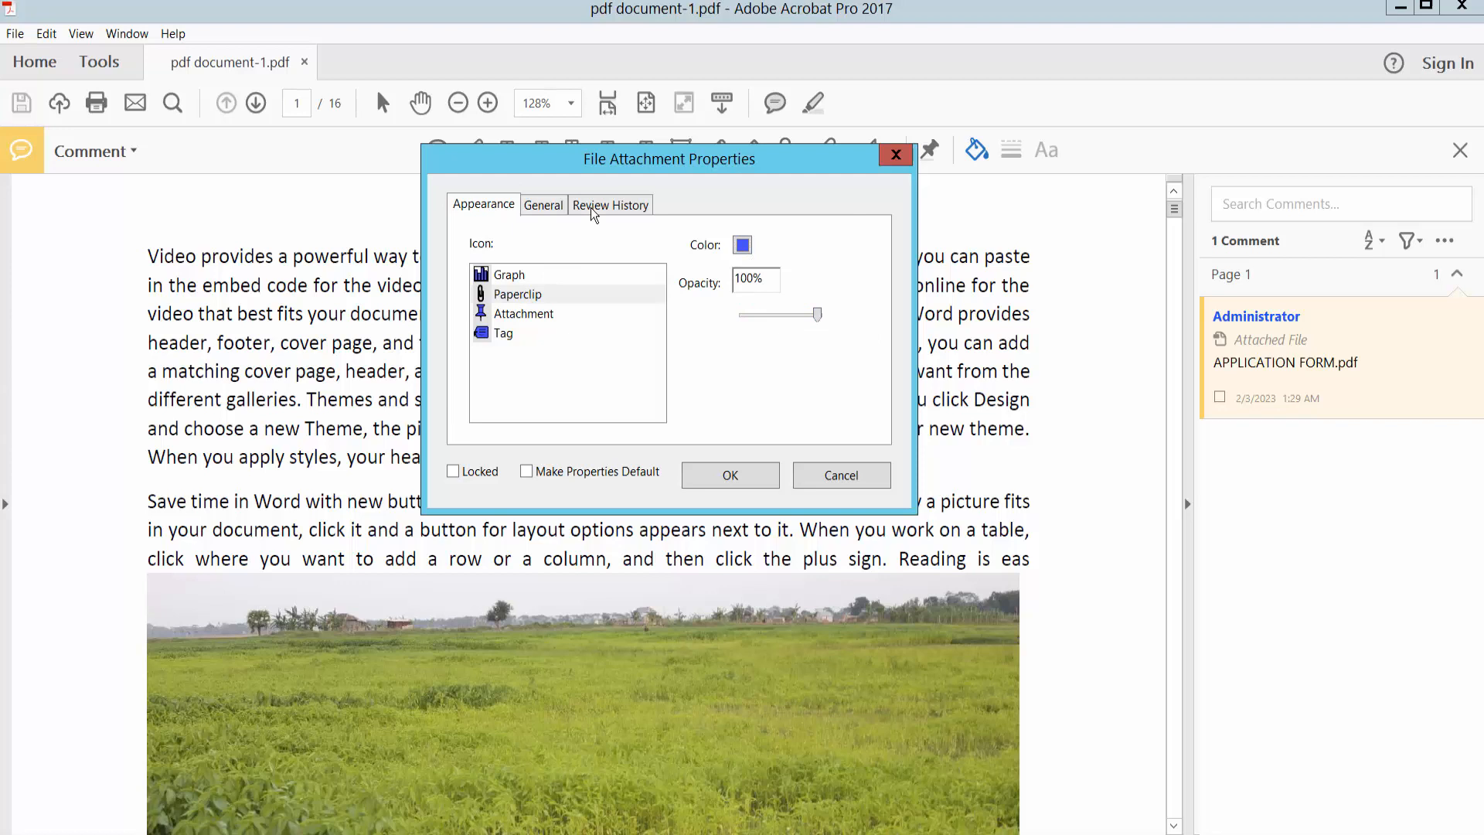
pyautogui.click(610, 204)
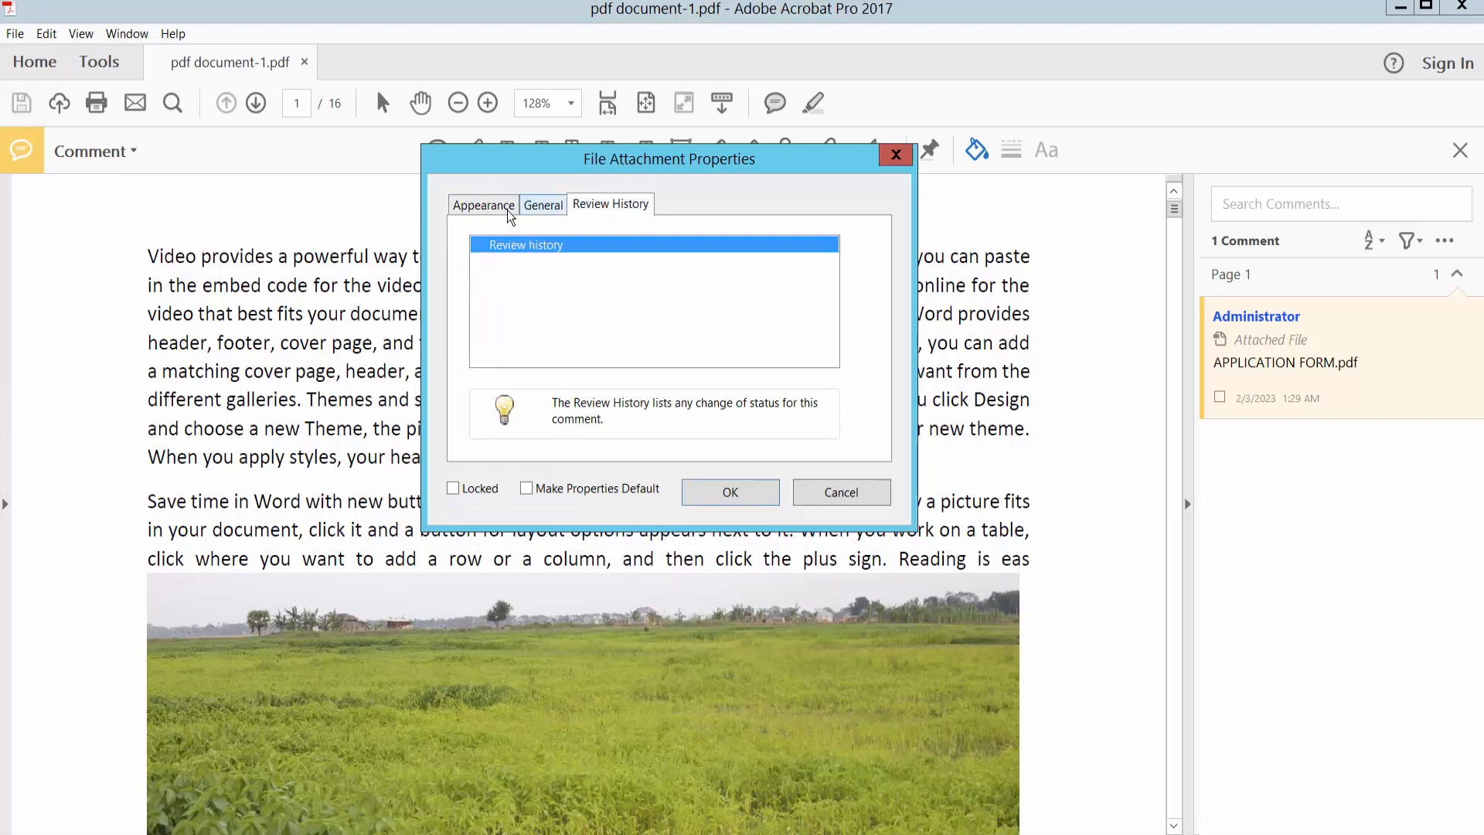
pyautogui.click(482, 204)
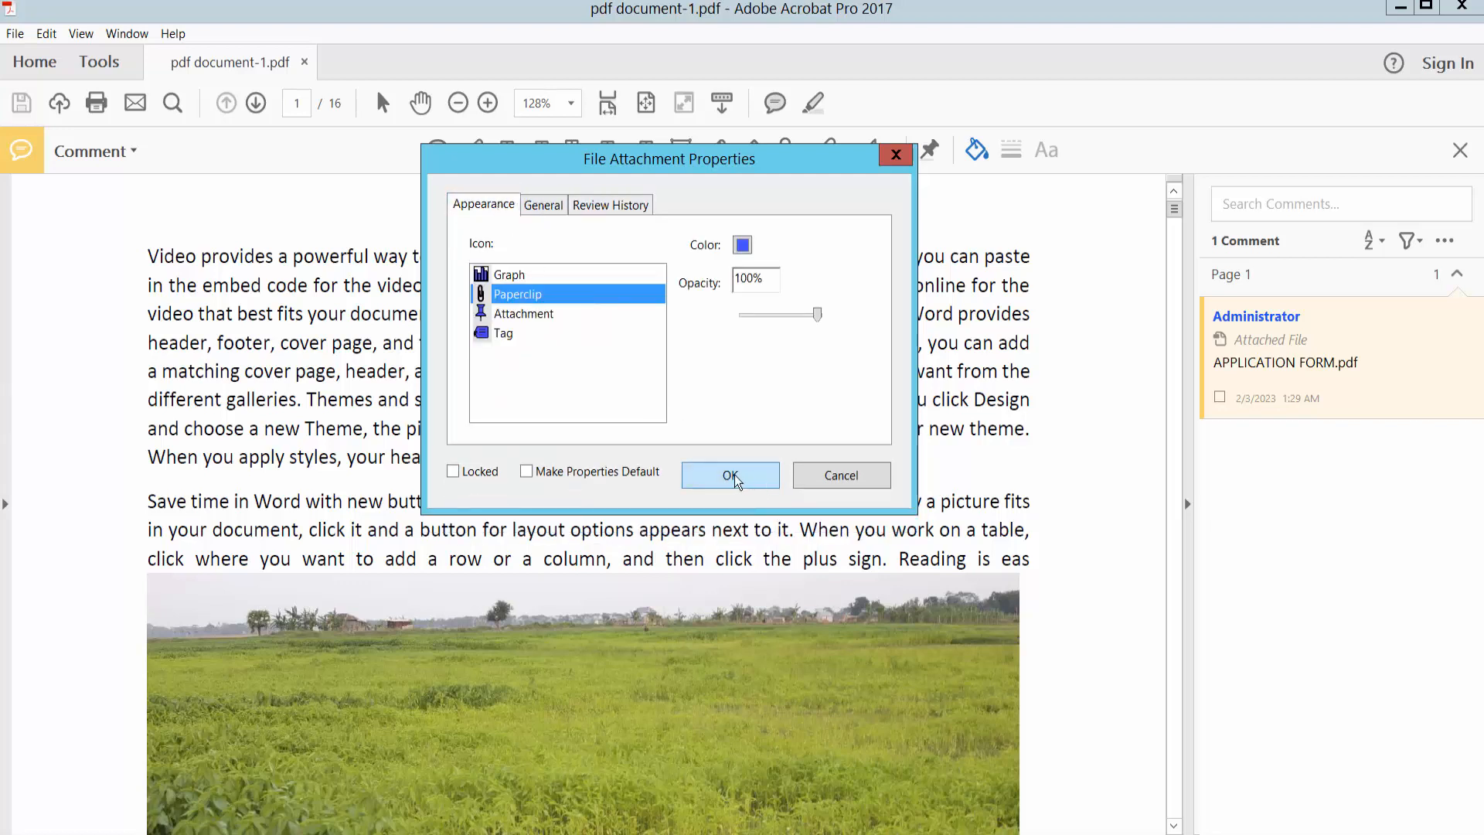
pyautogui.click(729, 475)
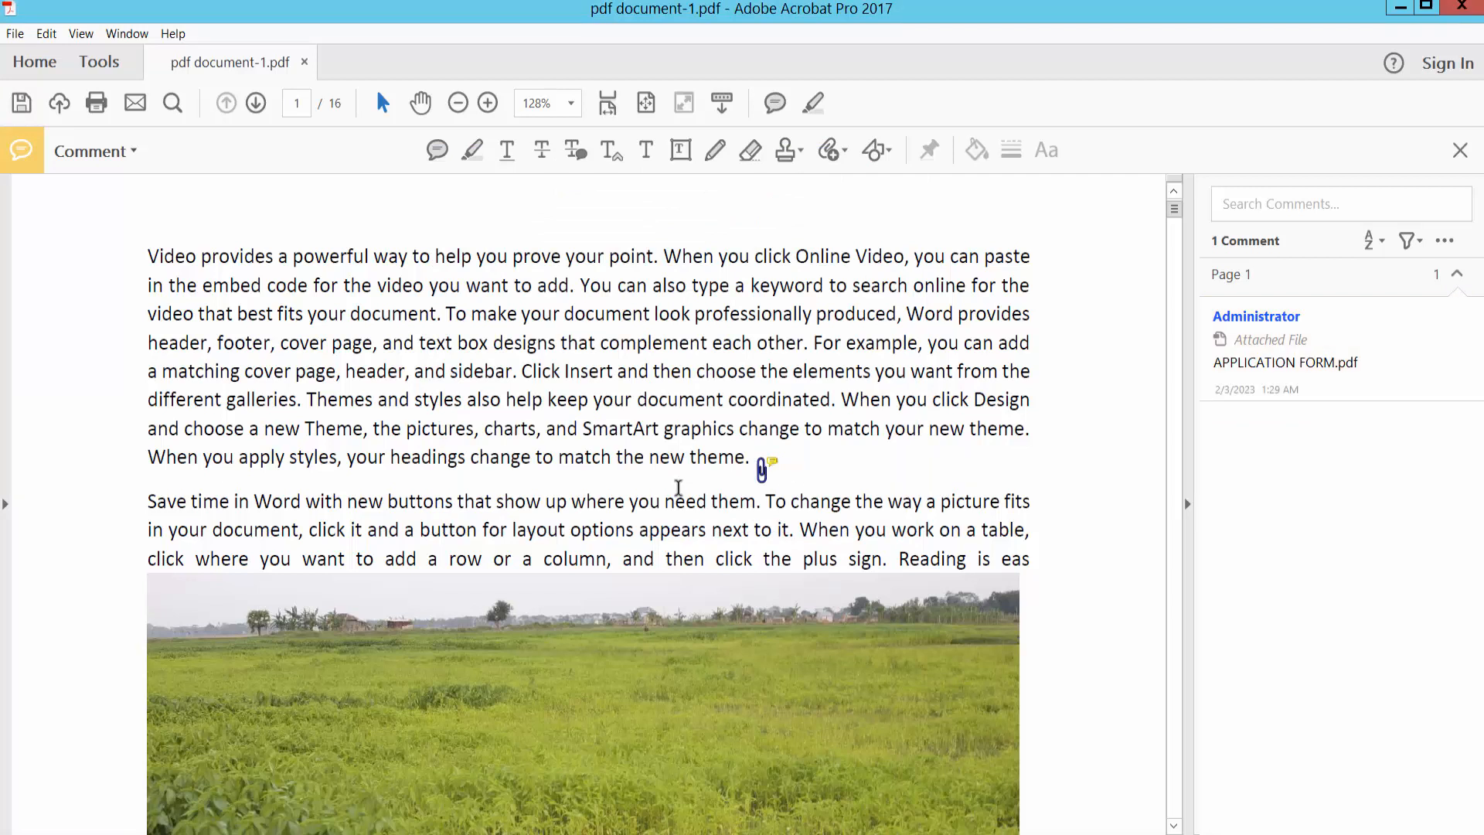
pyautogui.scroll(-3)
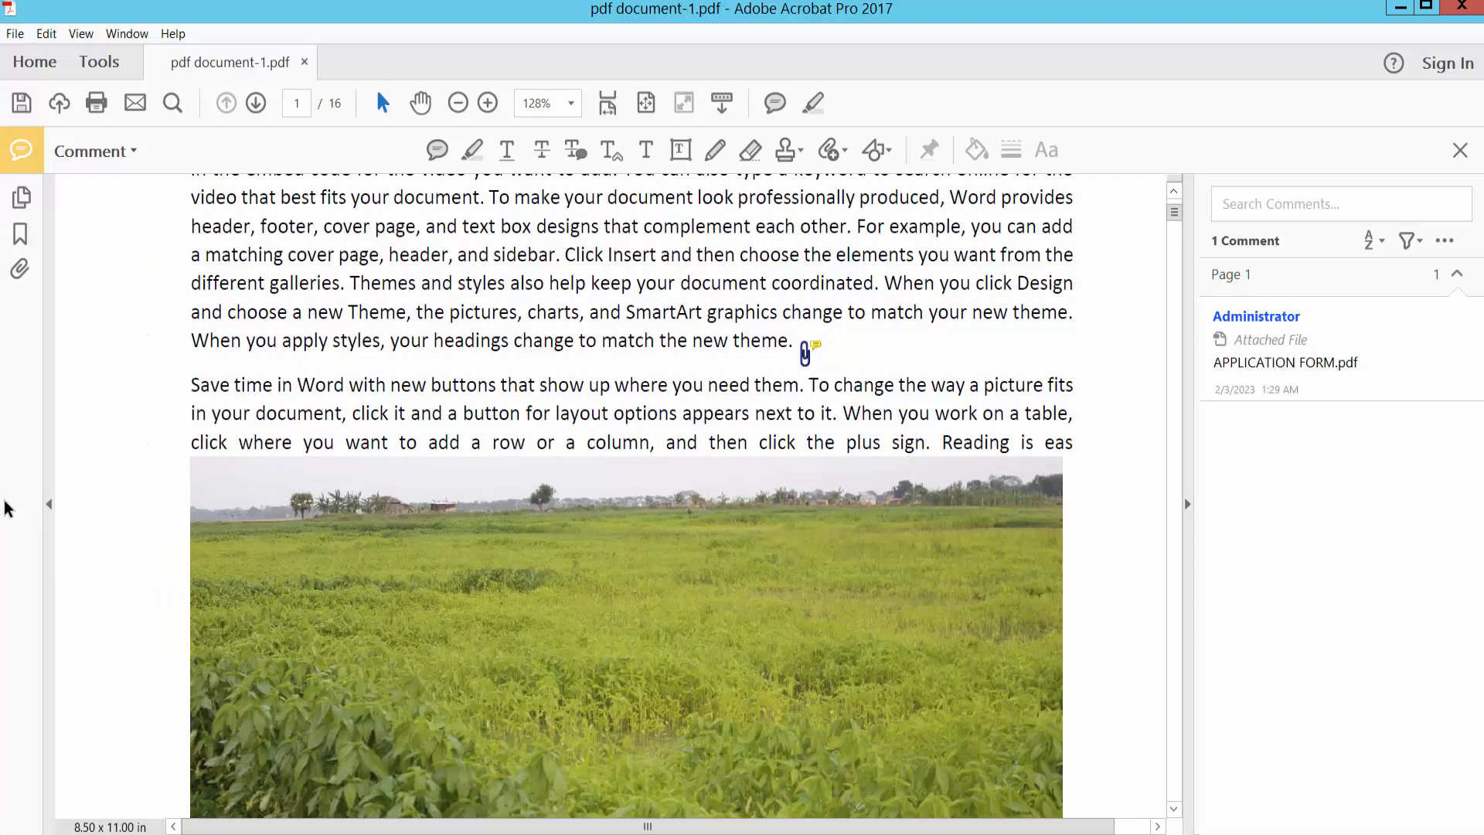
pyautogui.moveTo(20, 269)
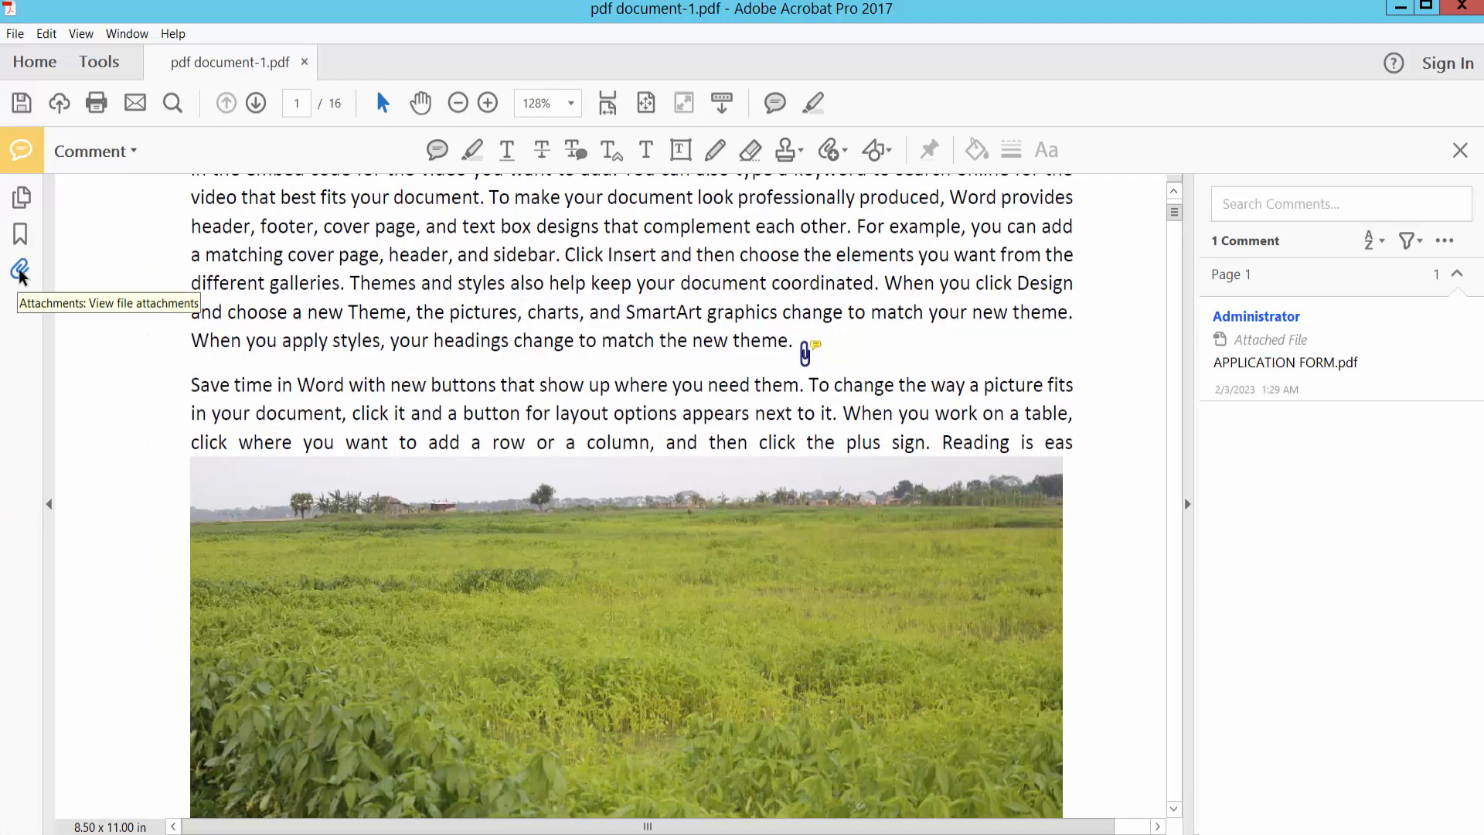
# Add Combined-Meeting-Minutes-Template as a second attachment from the Attachments panel
pyautogui.click(21, 271)
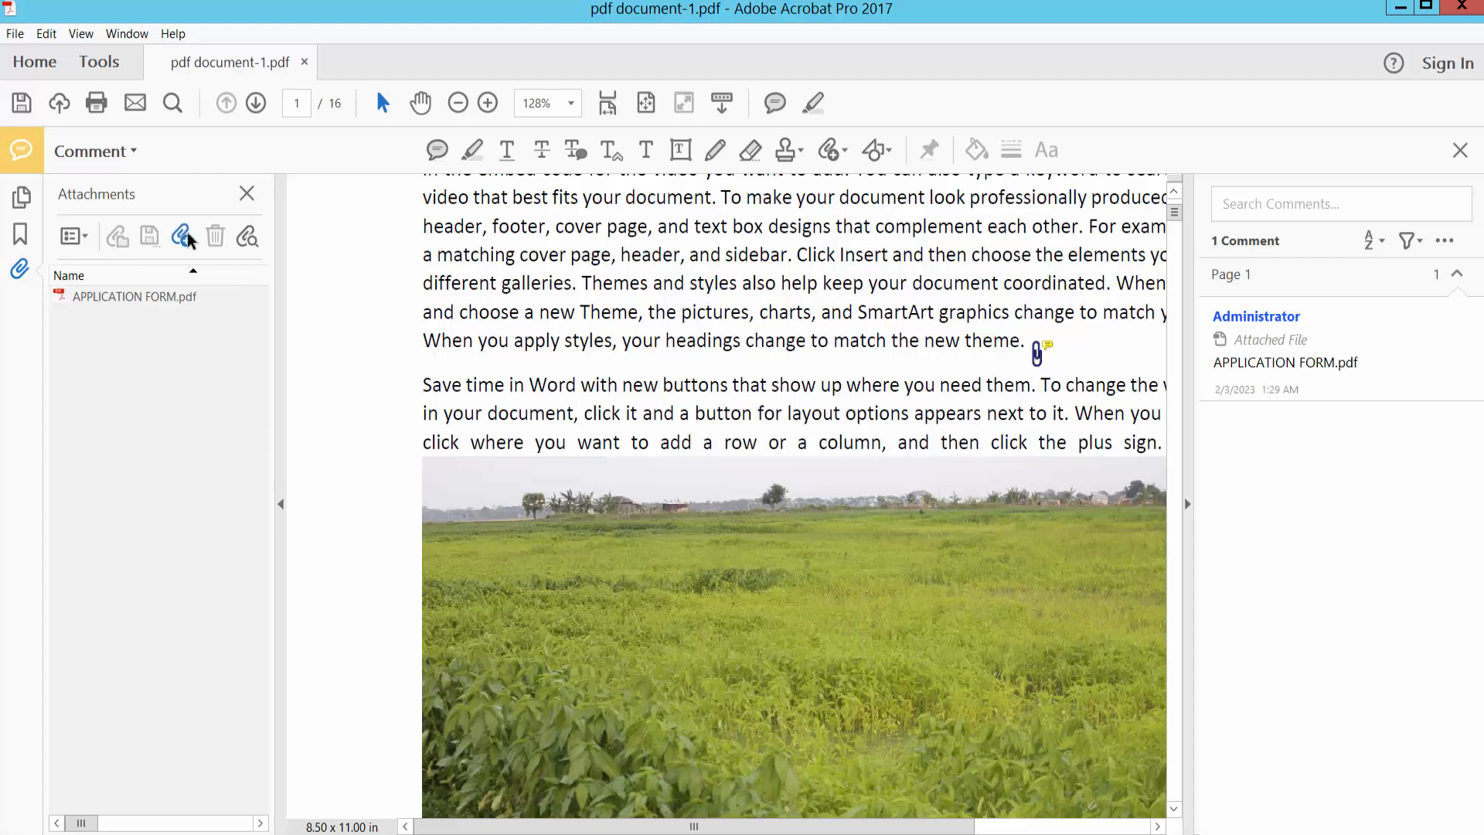
pyautogui.moveTo(181, 236)
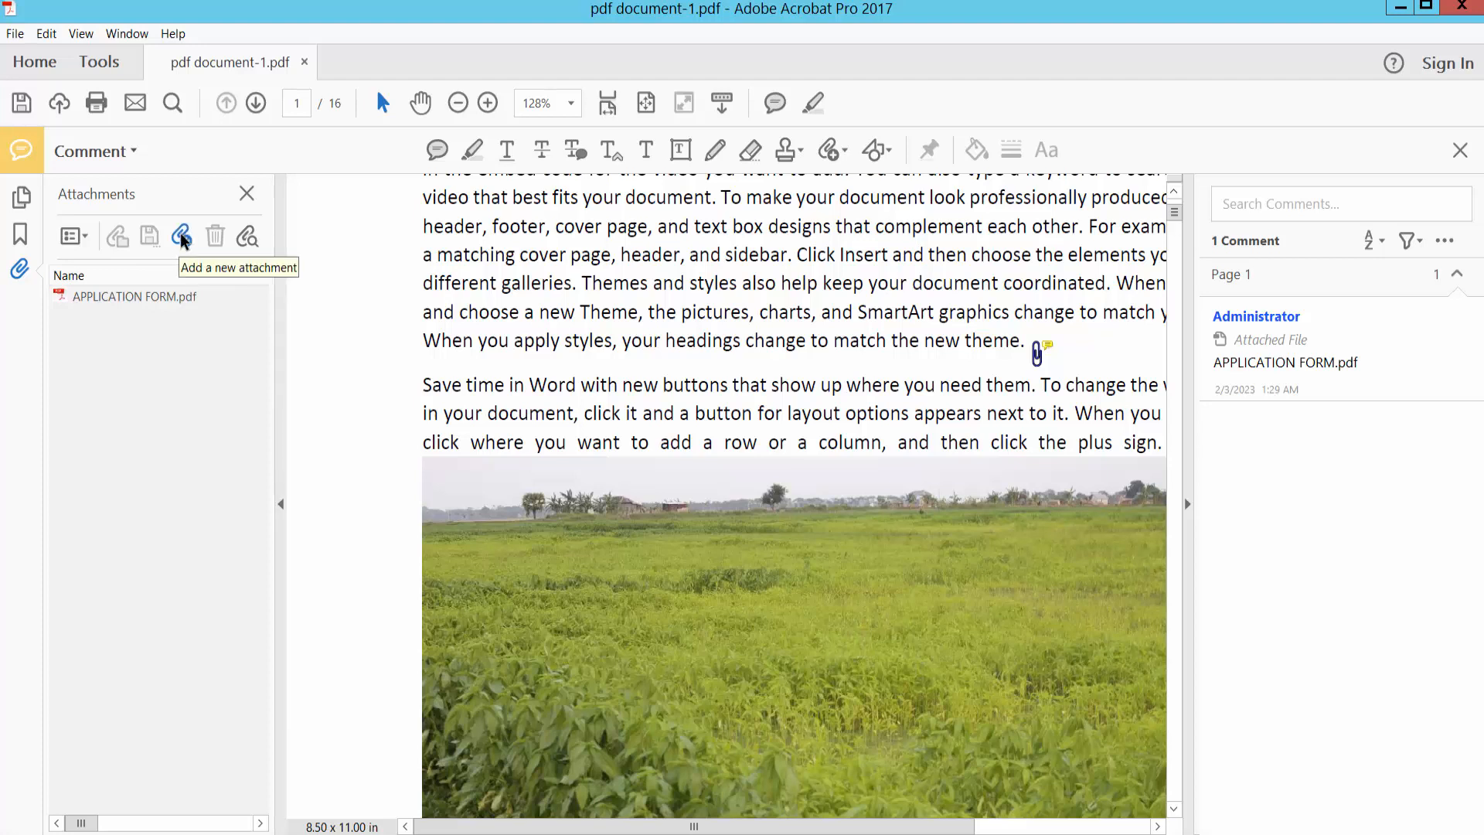
pyautogui.click(182, 237)
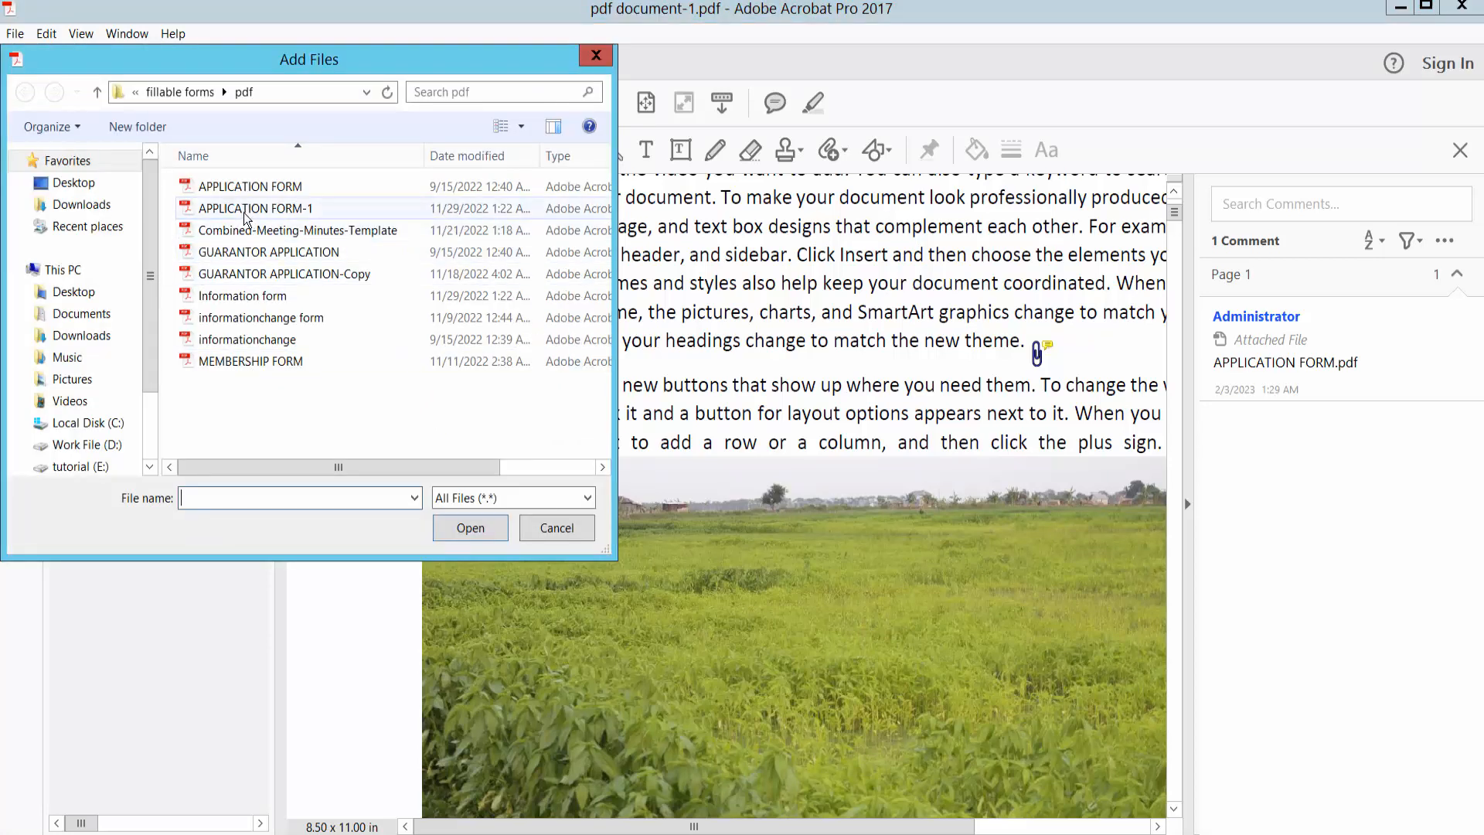
pyautogui.click(297, 230)
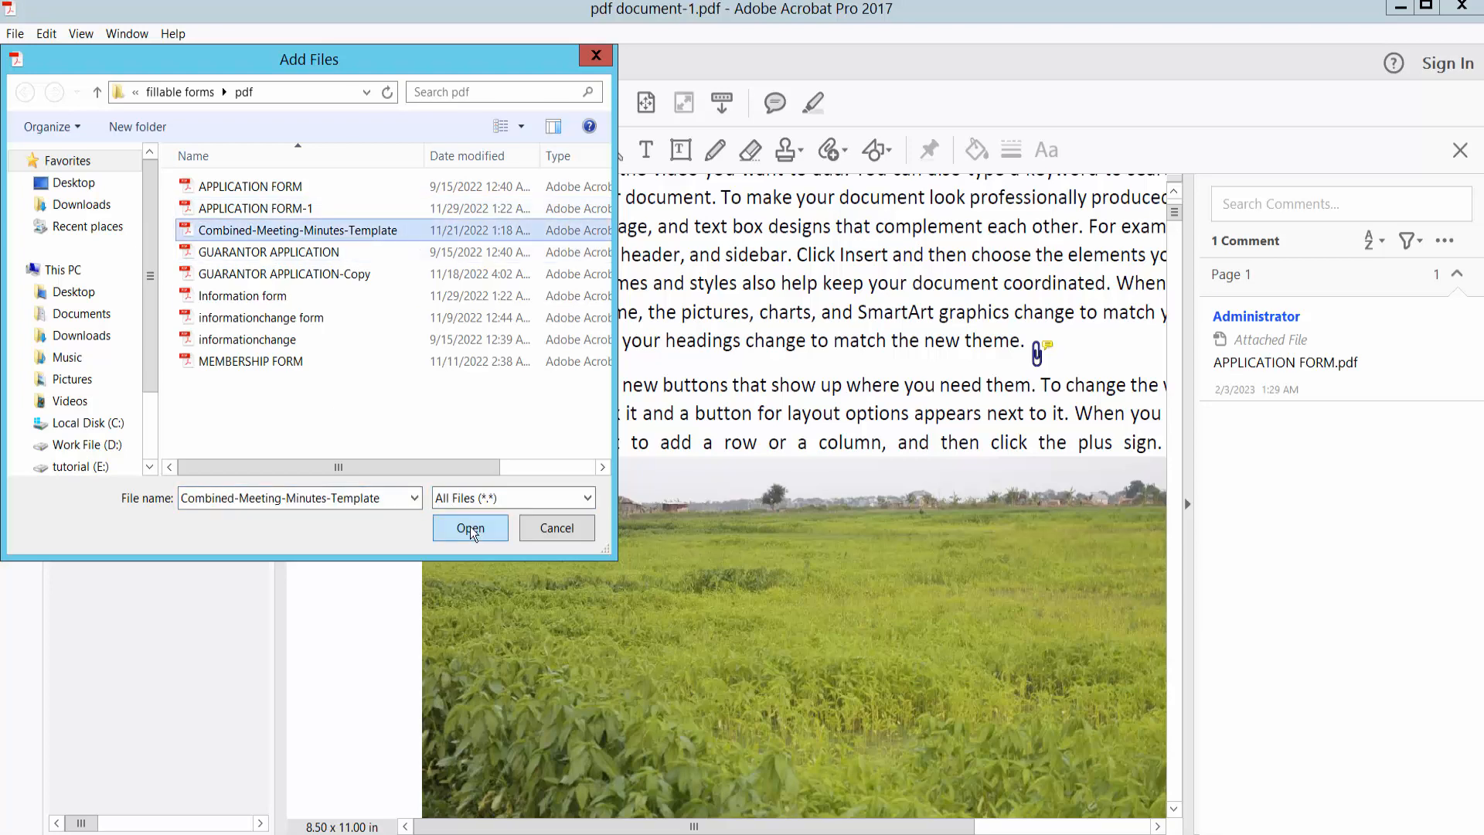
pyautogui.click(469, 527)
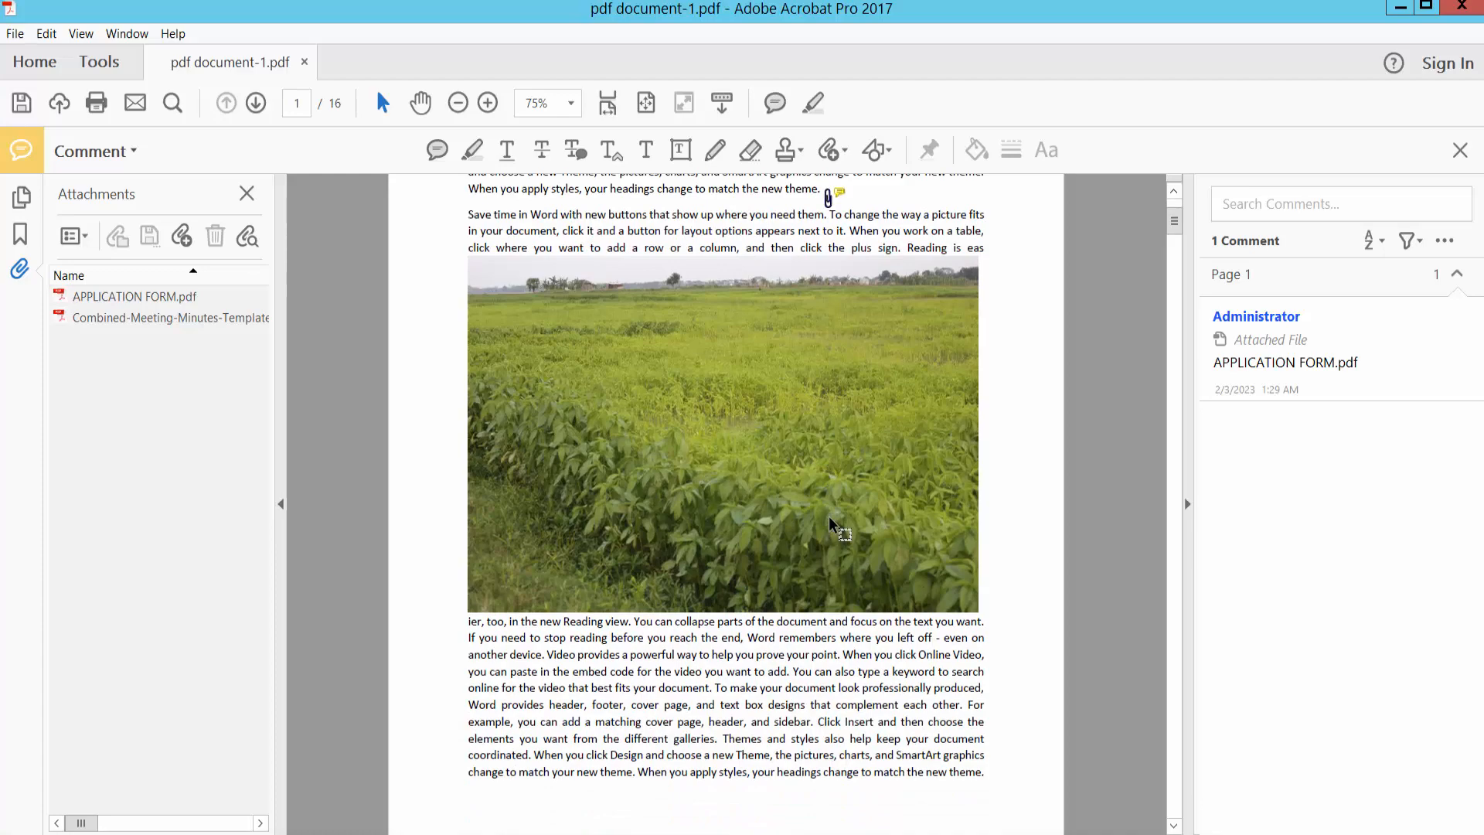
# Attach GUARANTOR APPLICATION.pdf above page 2's first paragraph with a Paperclip icon
pyautogui.click(488, 102)
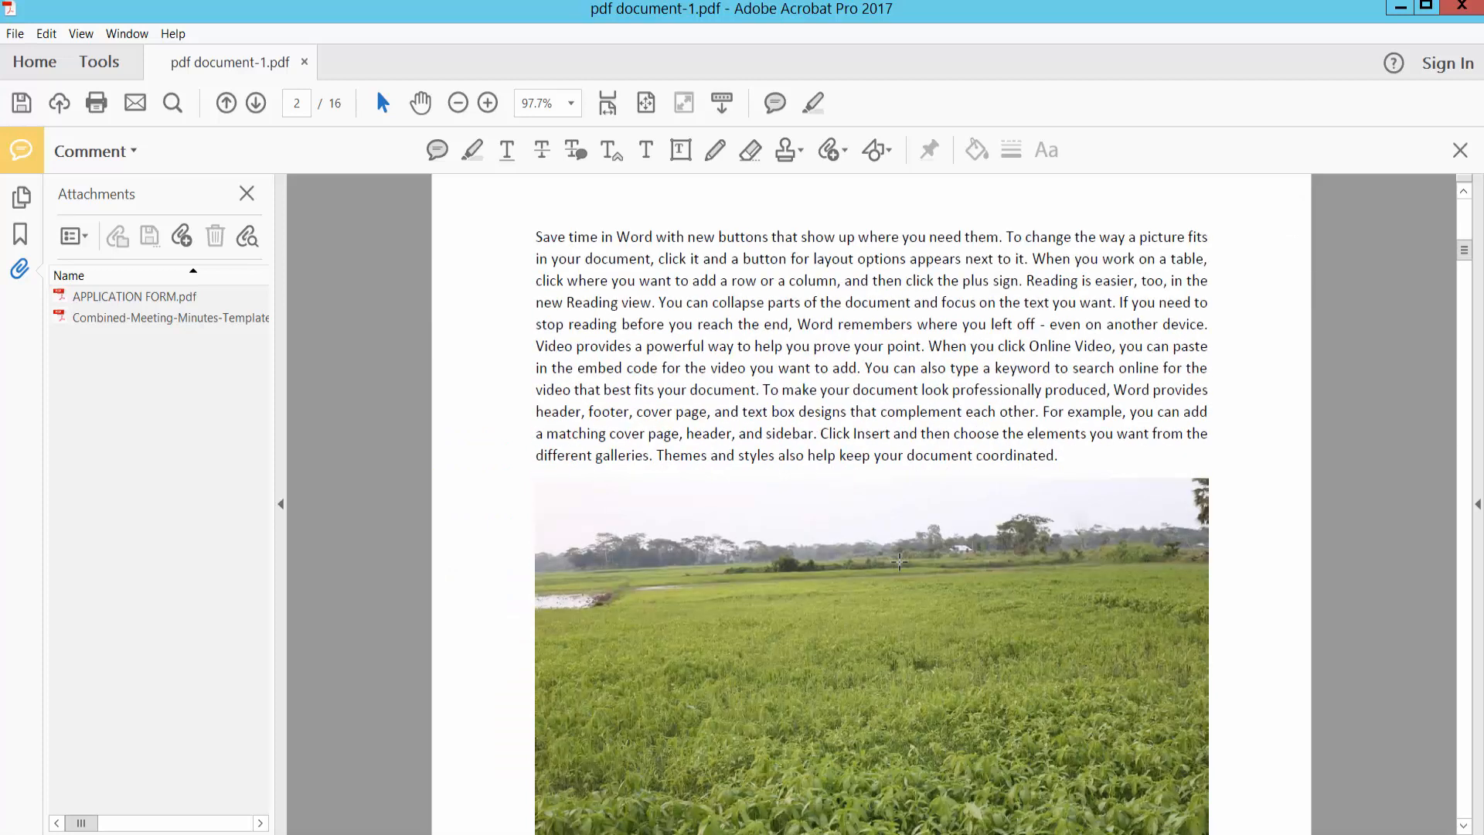
pyautogui.click(829, 151)
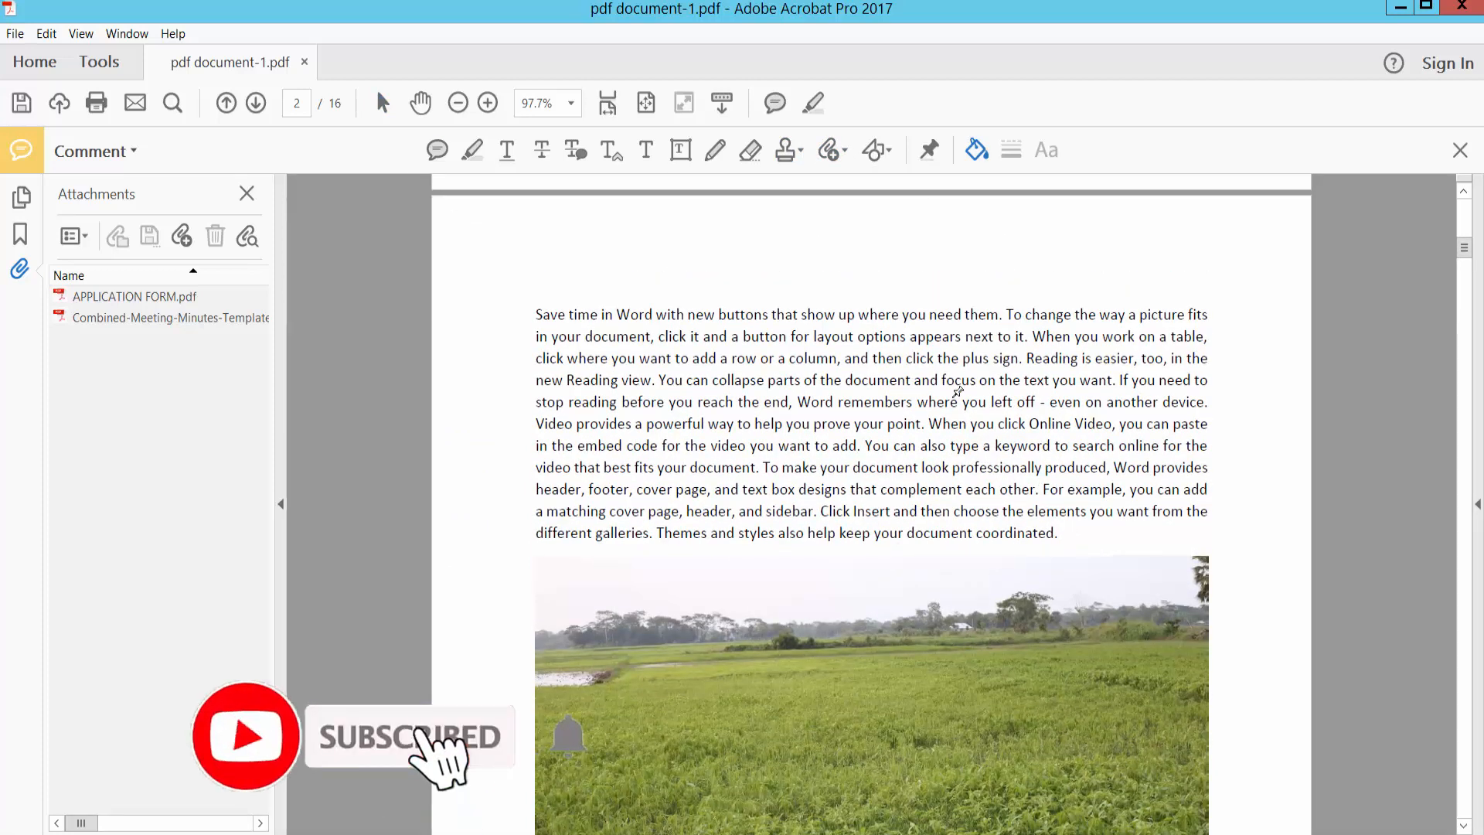
pyautogui.click(118, 236)
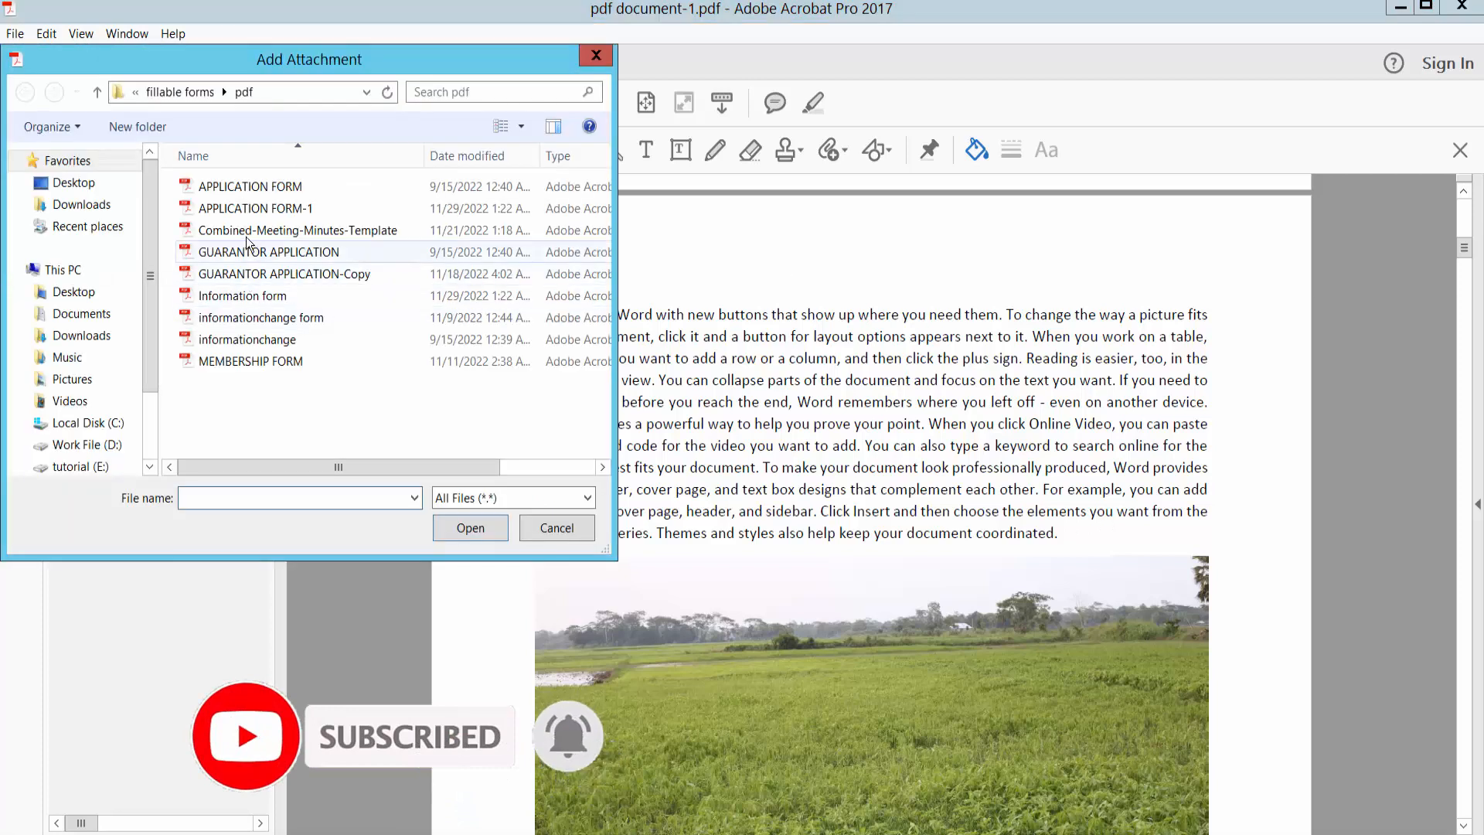
pyautogui.click(470, 527)
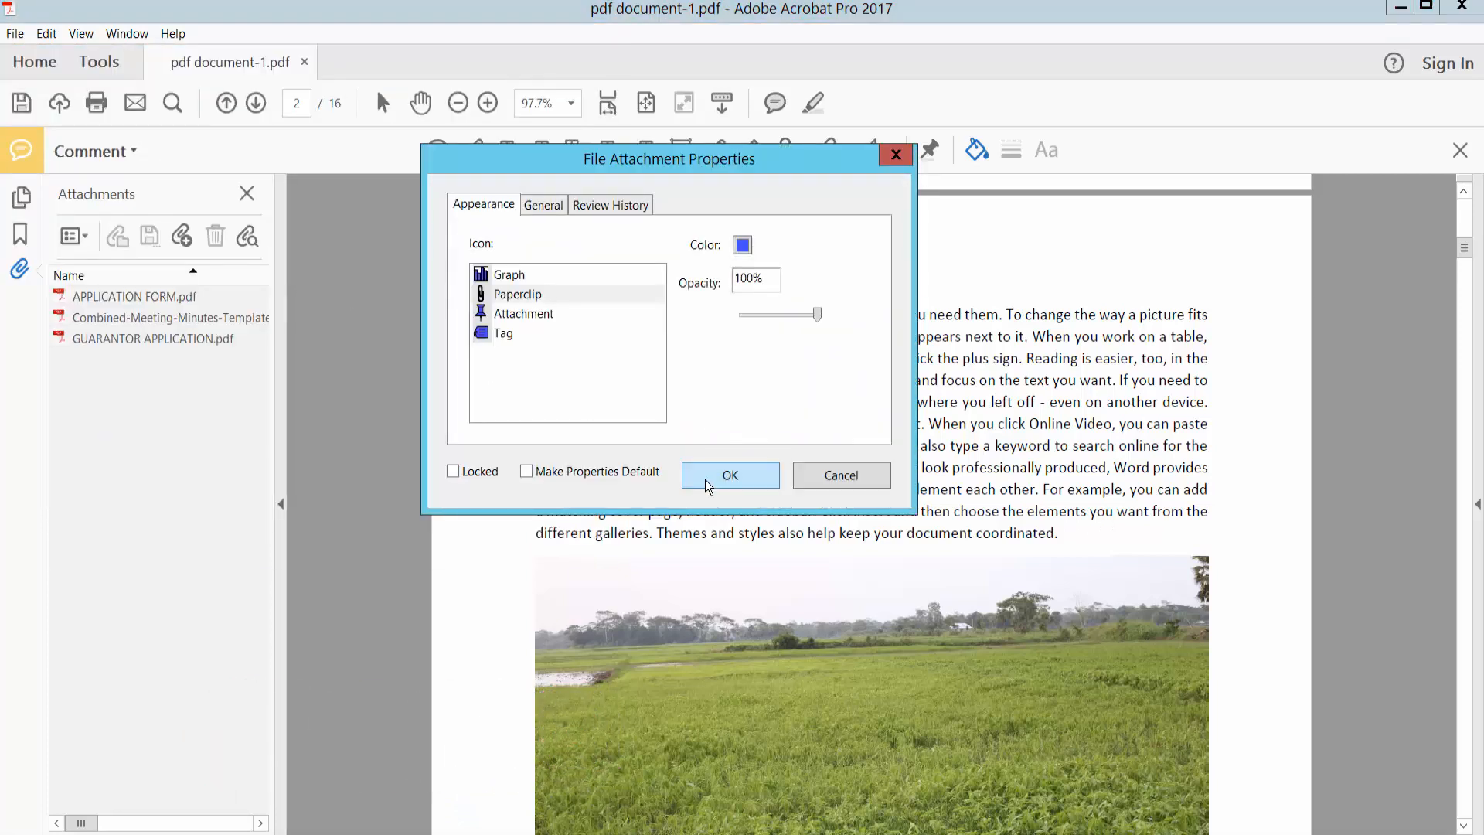
pyautogui.click(730, 475)
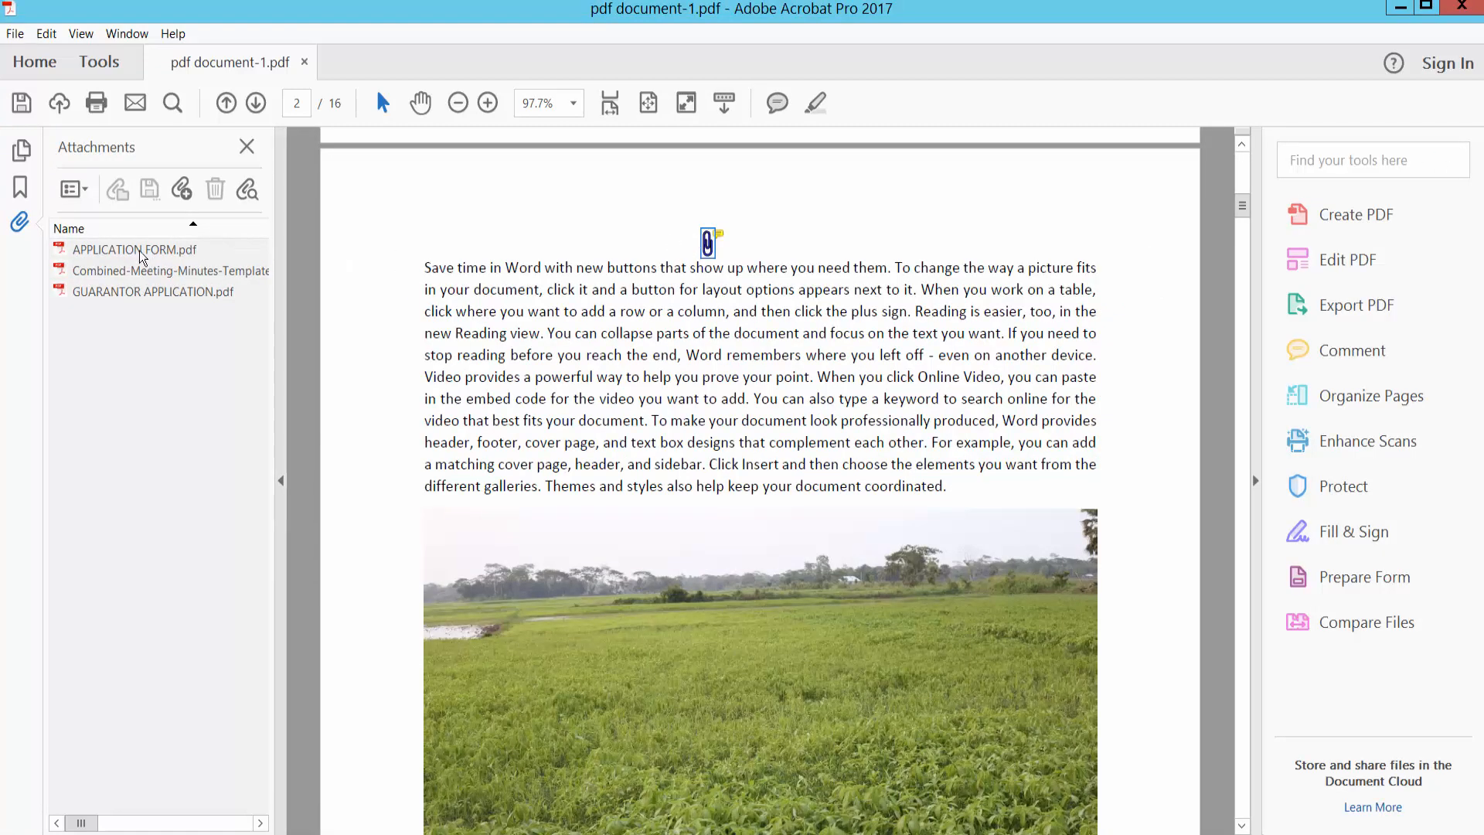
# Open all three attachments in their own tabs, then return to pdf document-1
pyautogui.doubleClick(134, 249)
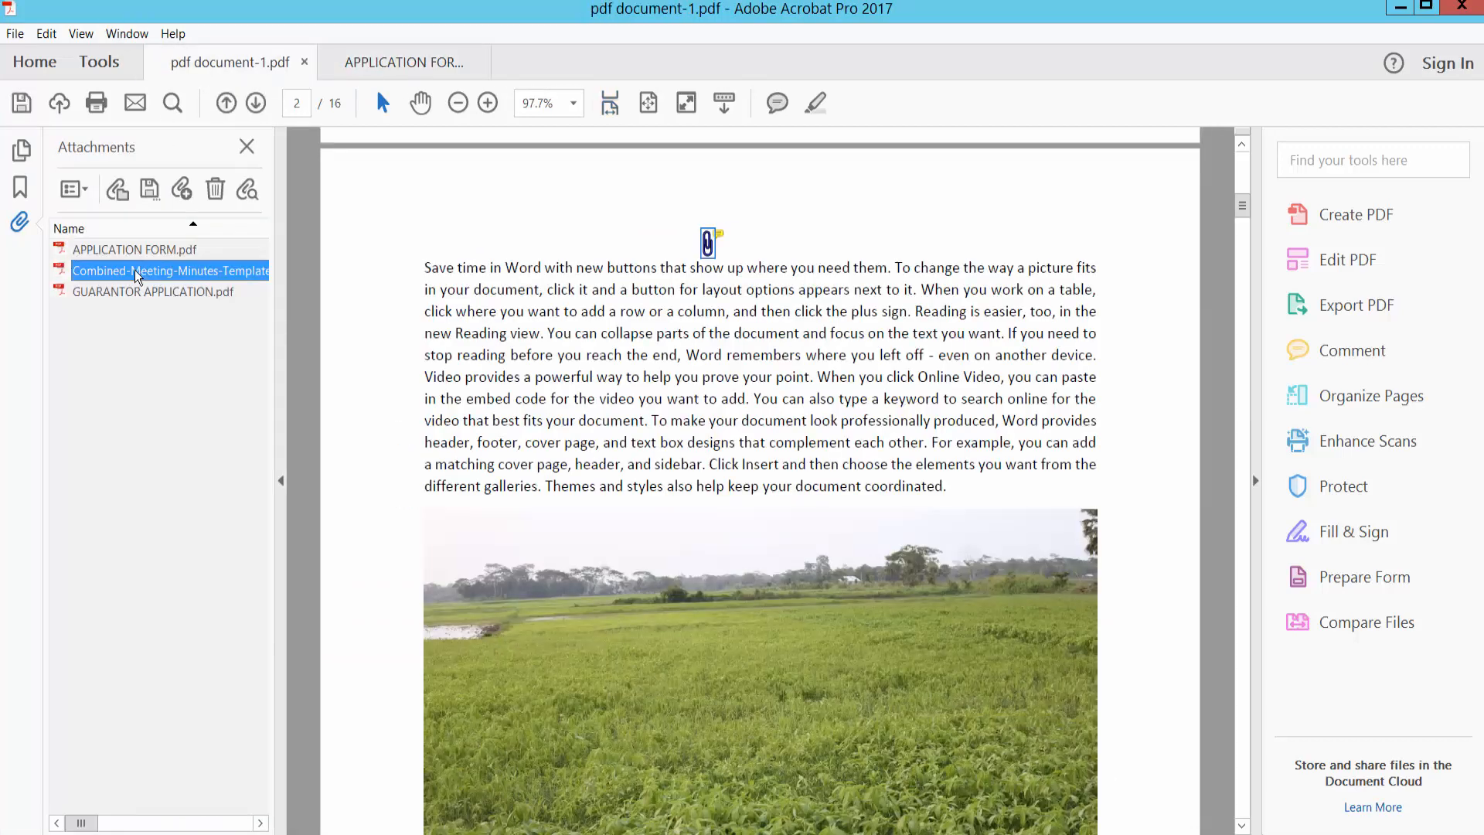
pyautogui.doubleClick(169, 271)
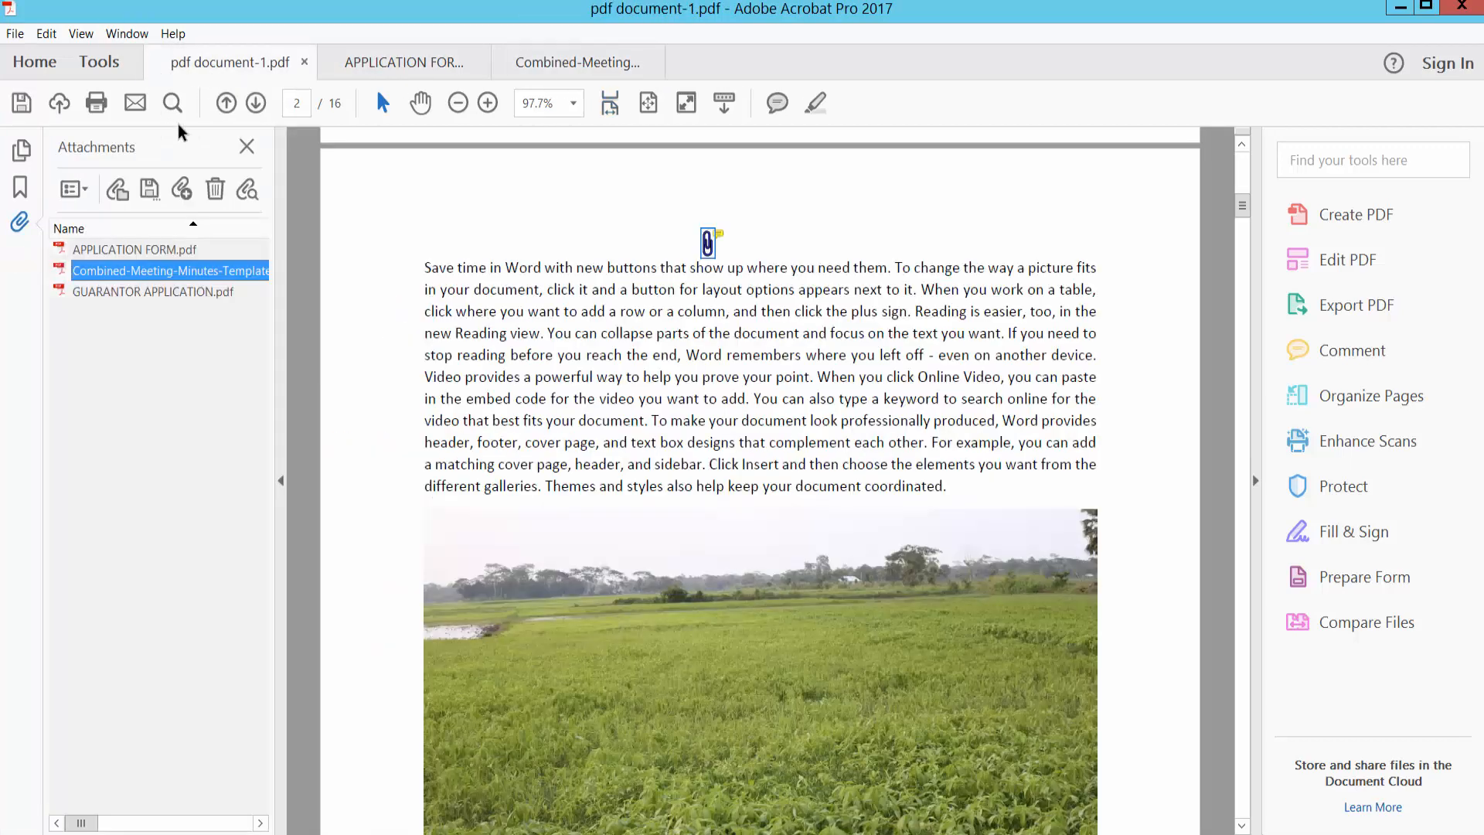
pyautogui.doubleClick(152, 291)
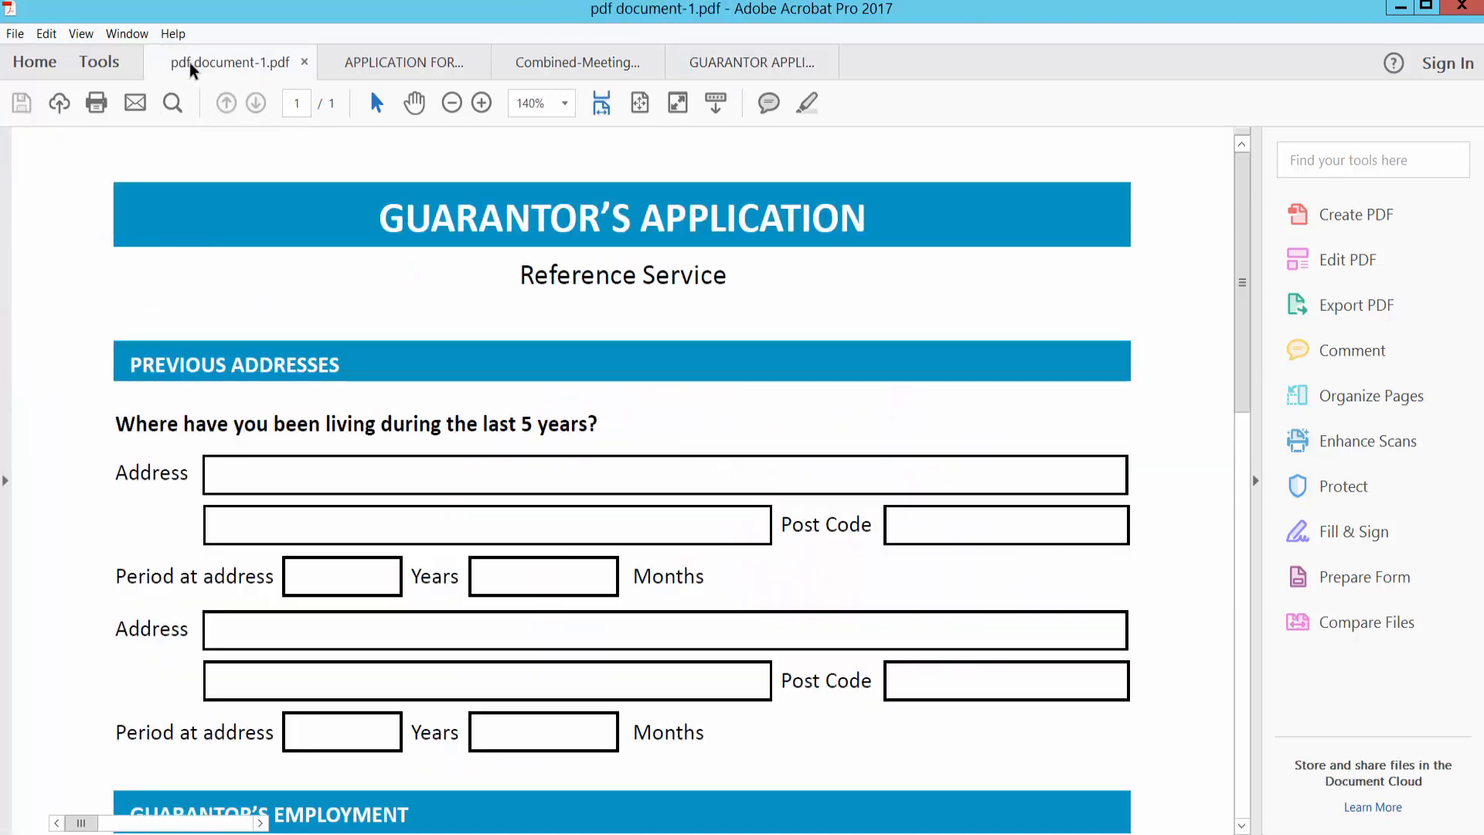
pyautogui.click(752, 62)
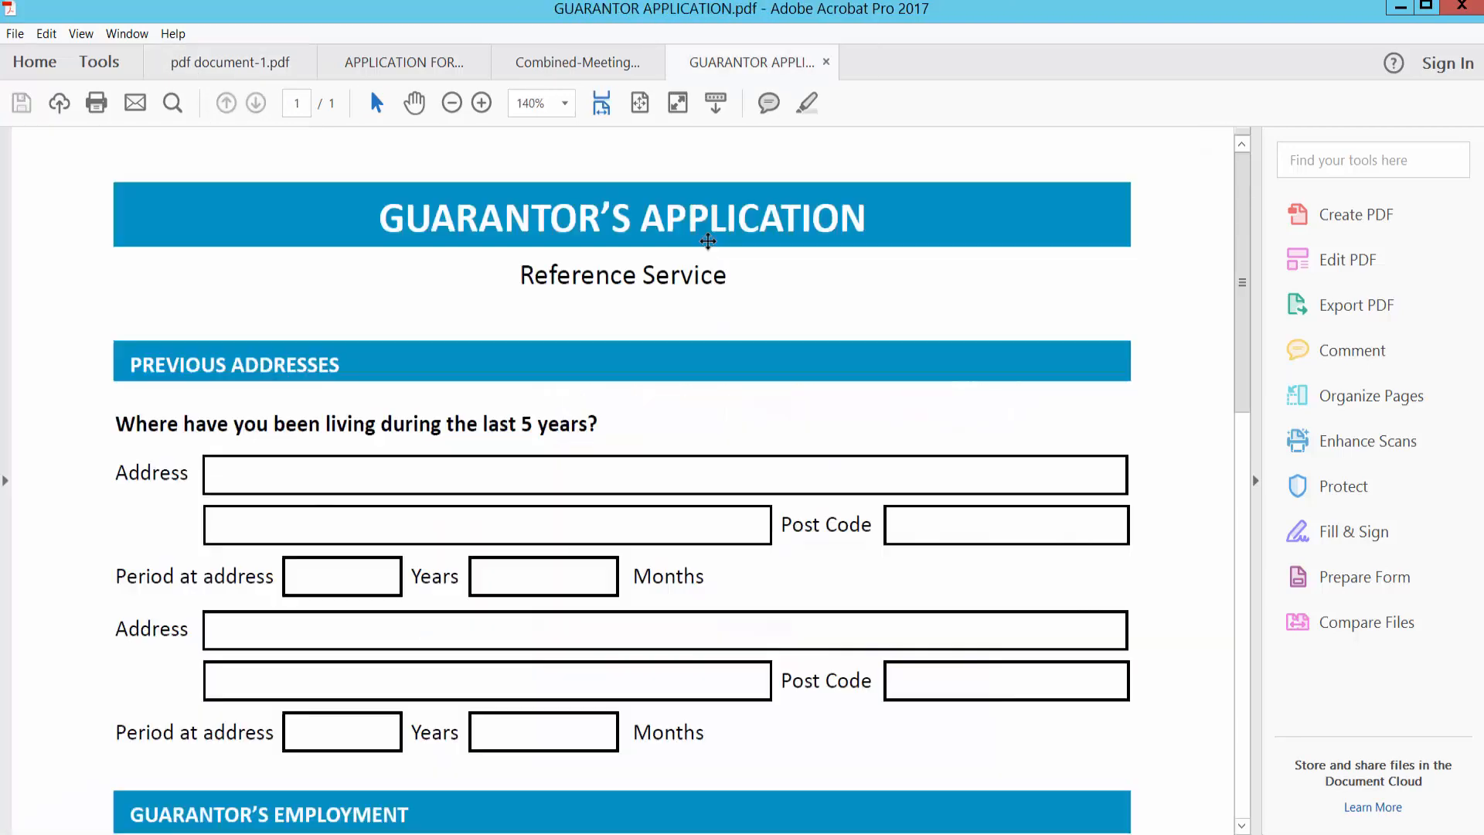
pyautogui.click(228, 63)
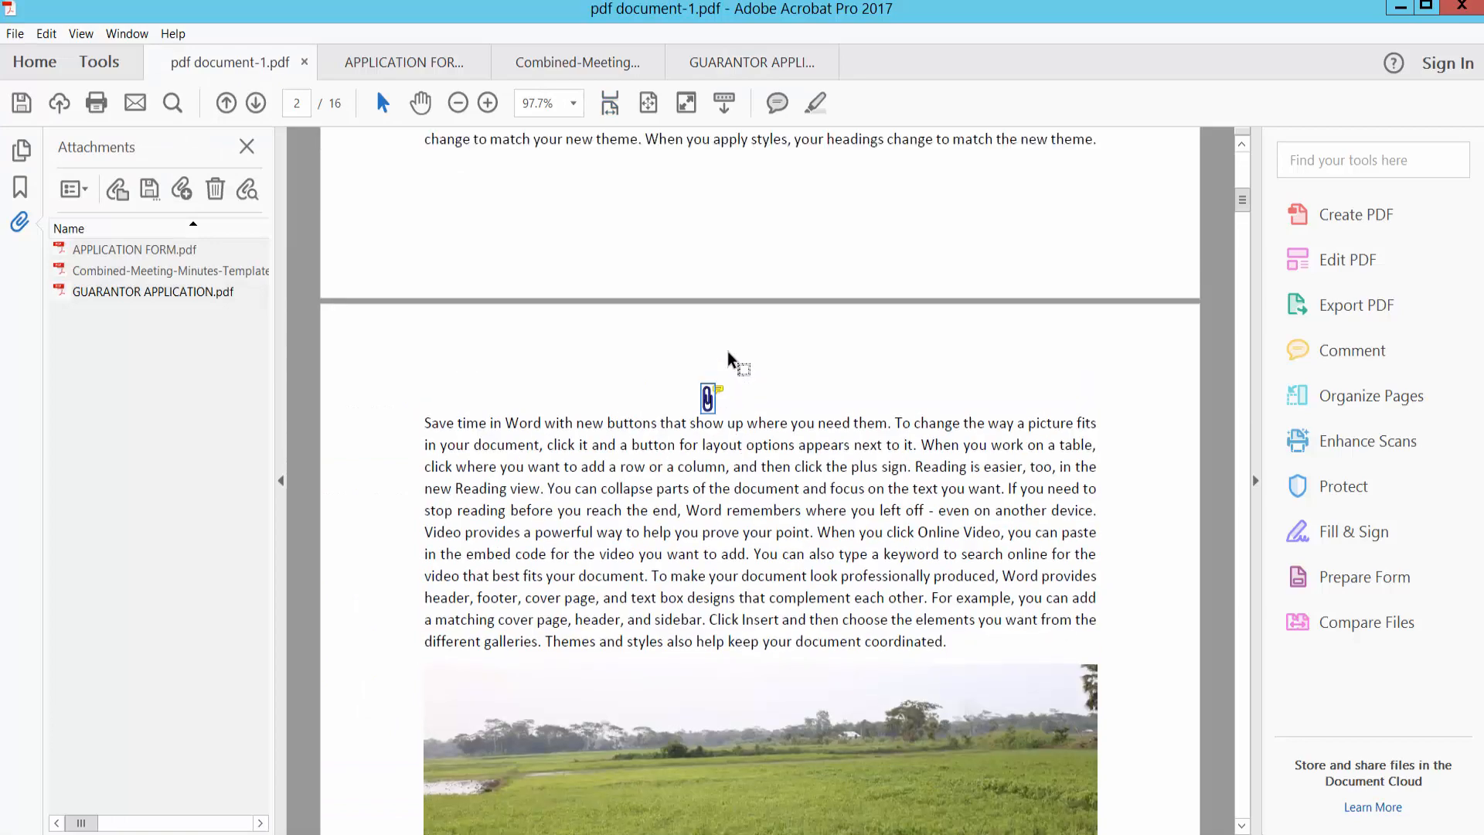
# Close the attachment tabs, keeping only pdf document-1.pdf open
pyautogui.click(404, 62)
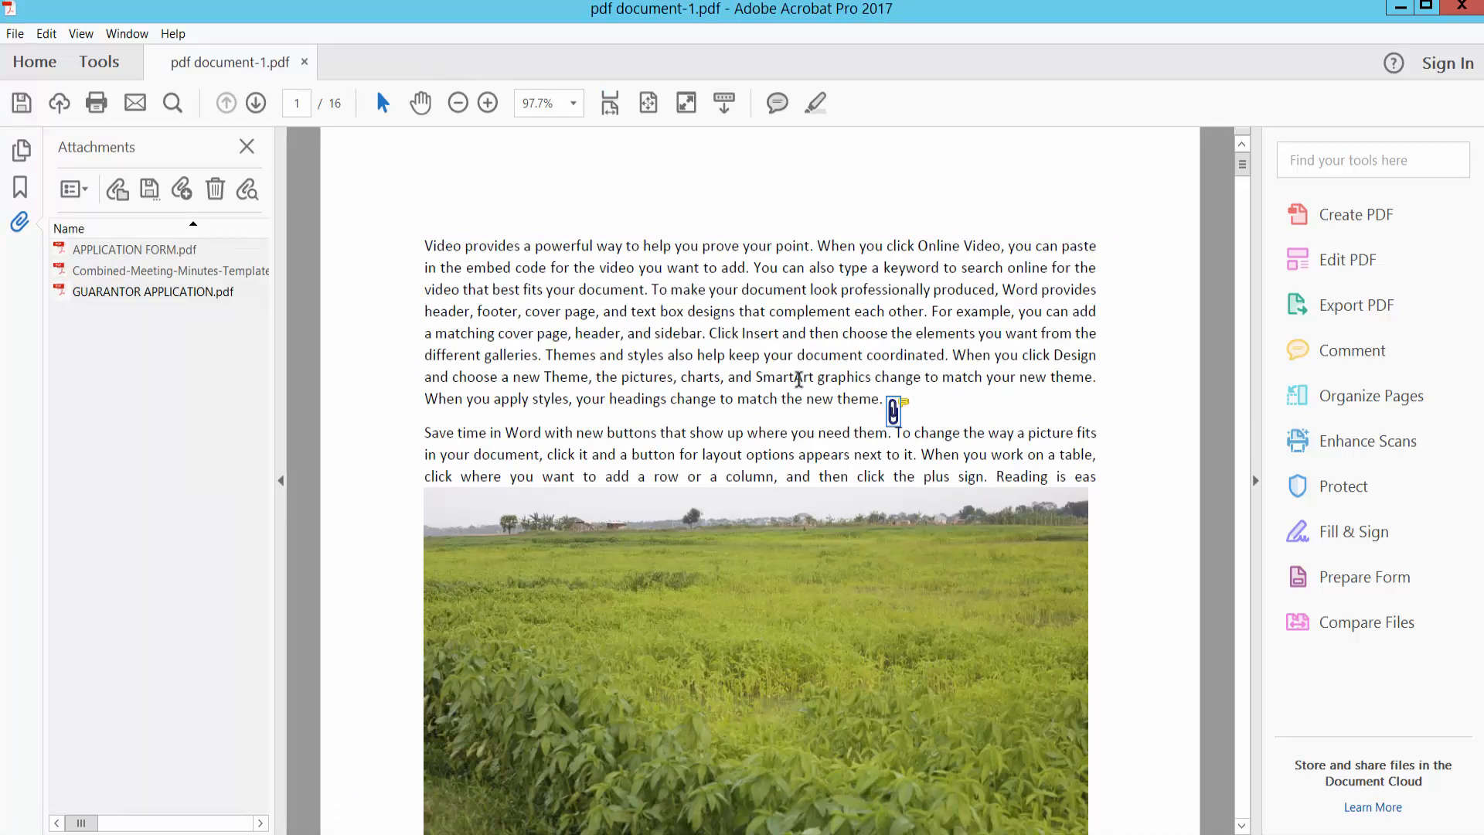
pyautogui.moveTo(784, 447)
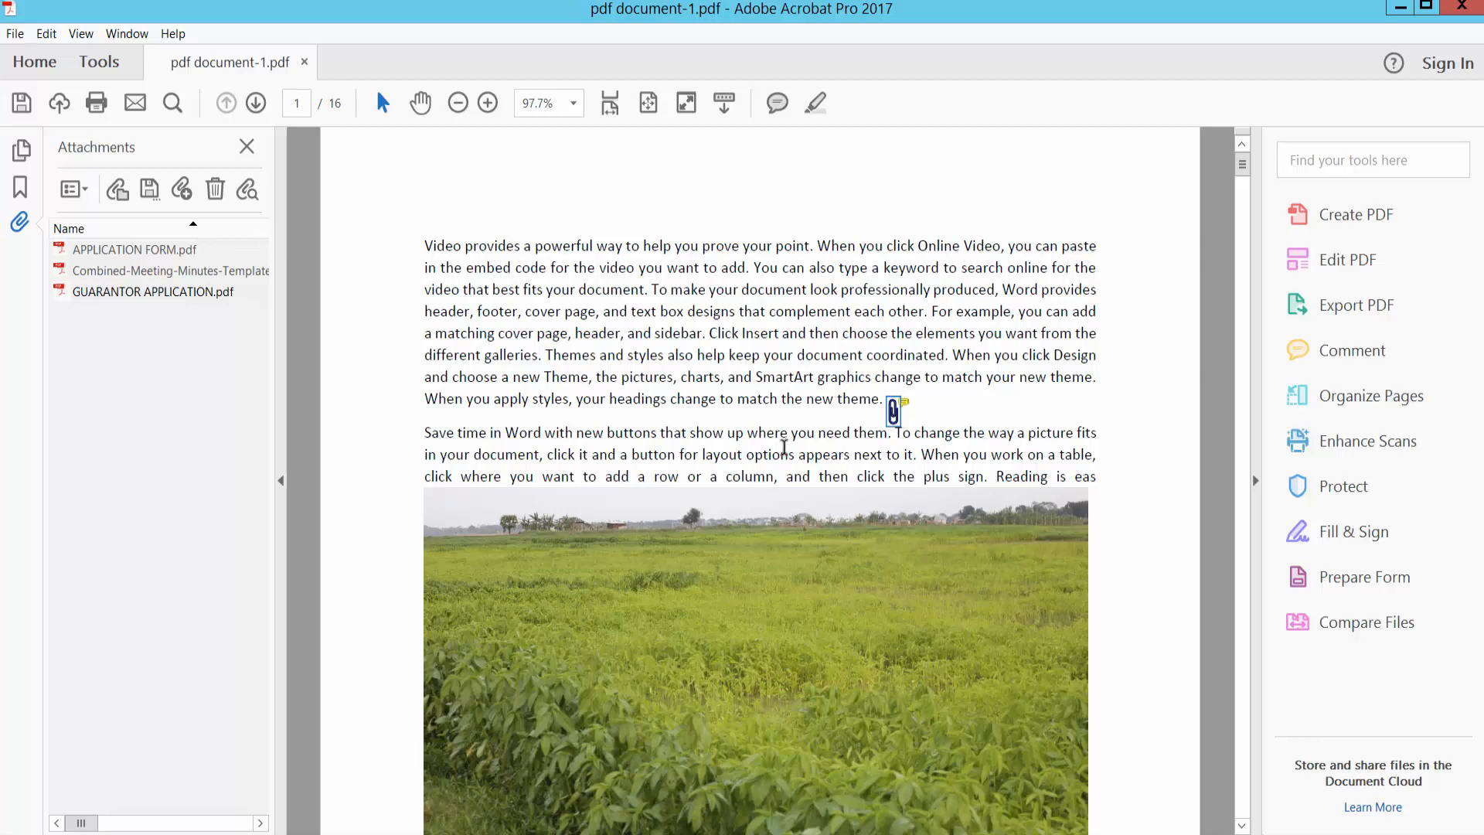